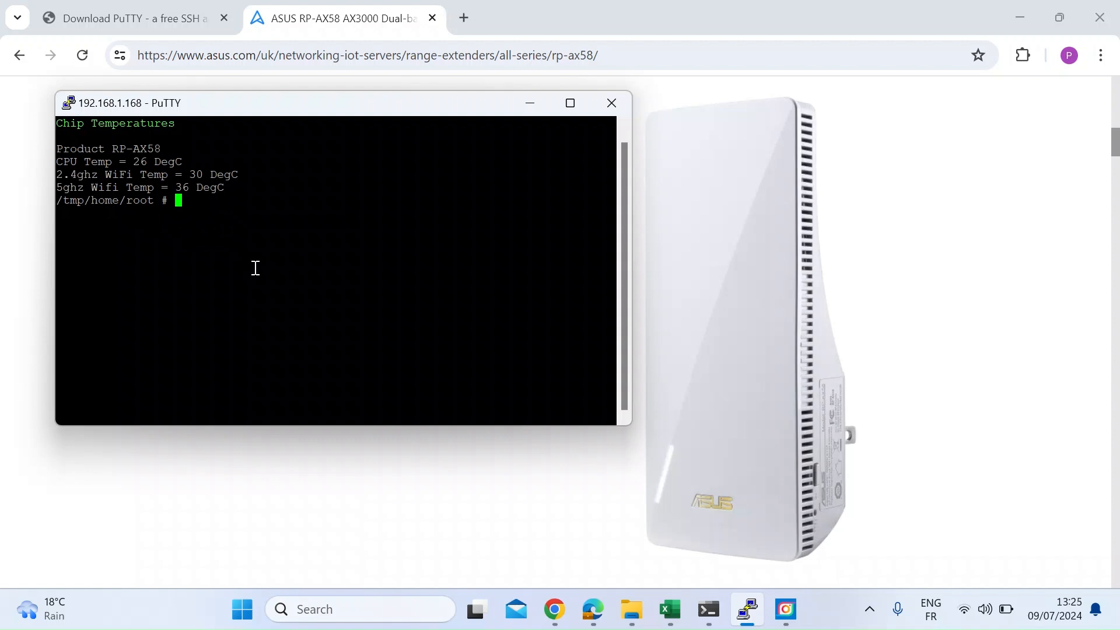
pyautogui.click(611, 102)
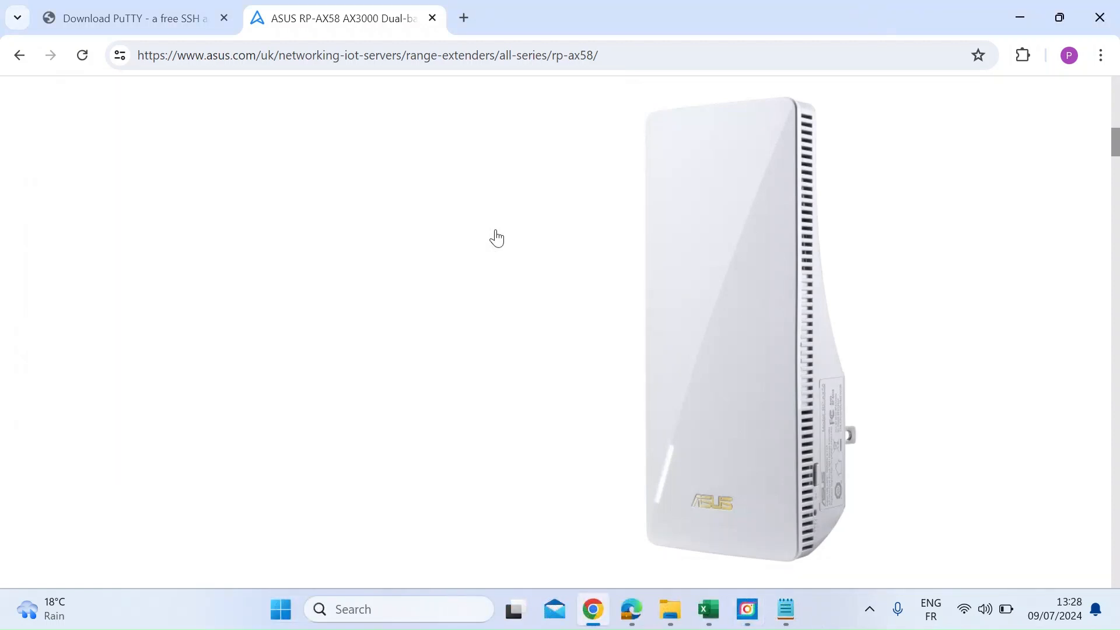
pyautogui.click(123, 17)
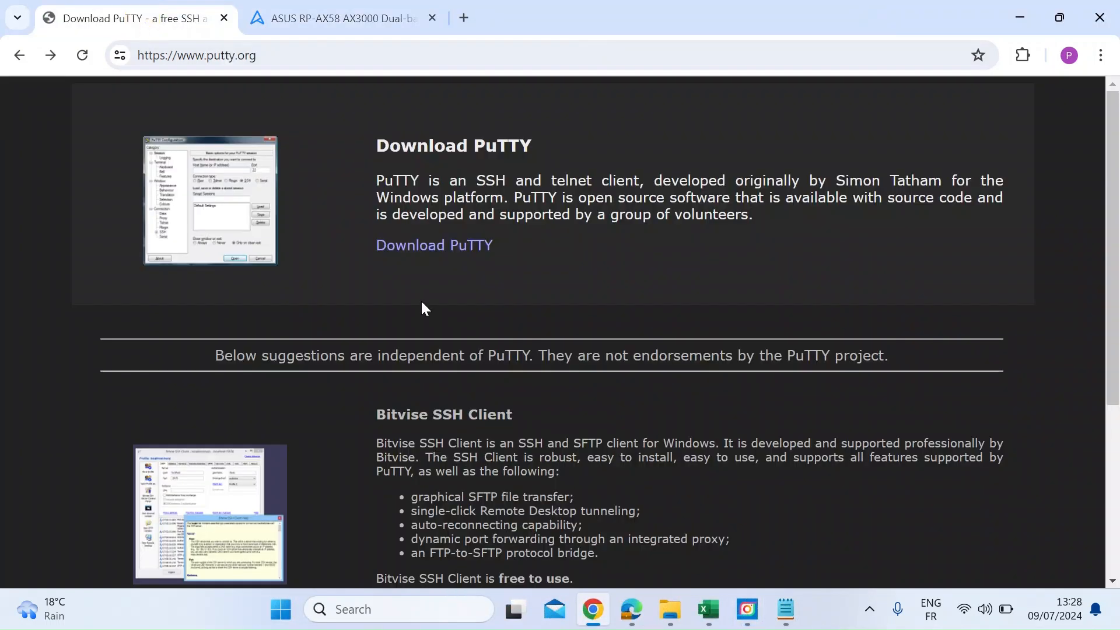
pyautogui.moveTo(430, 309)
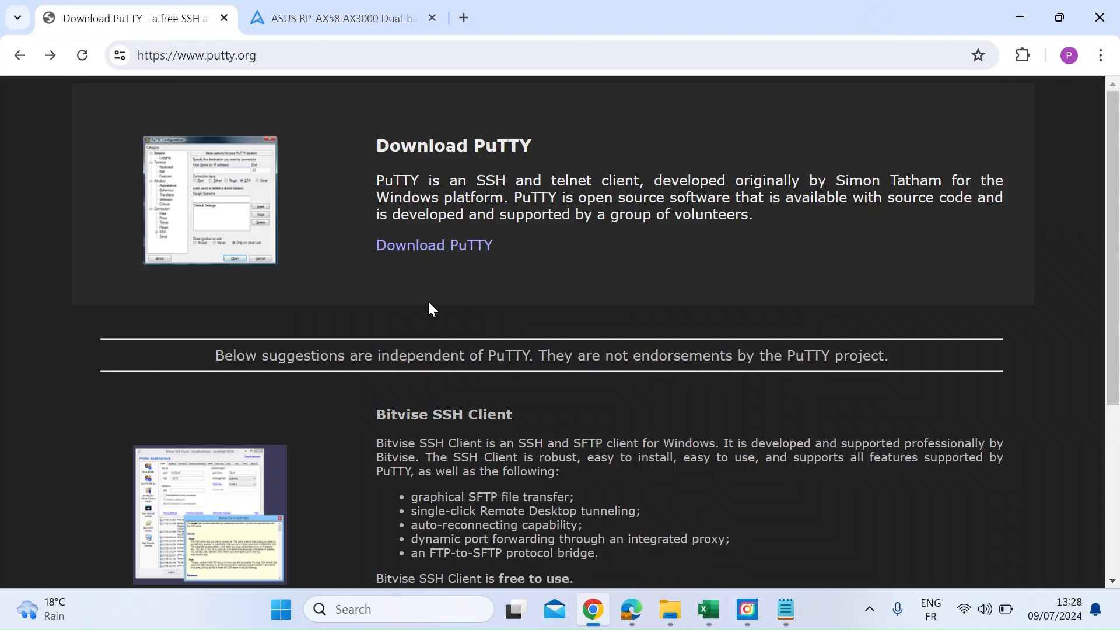
pyautogui.moveTo(231, 79)
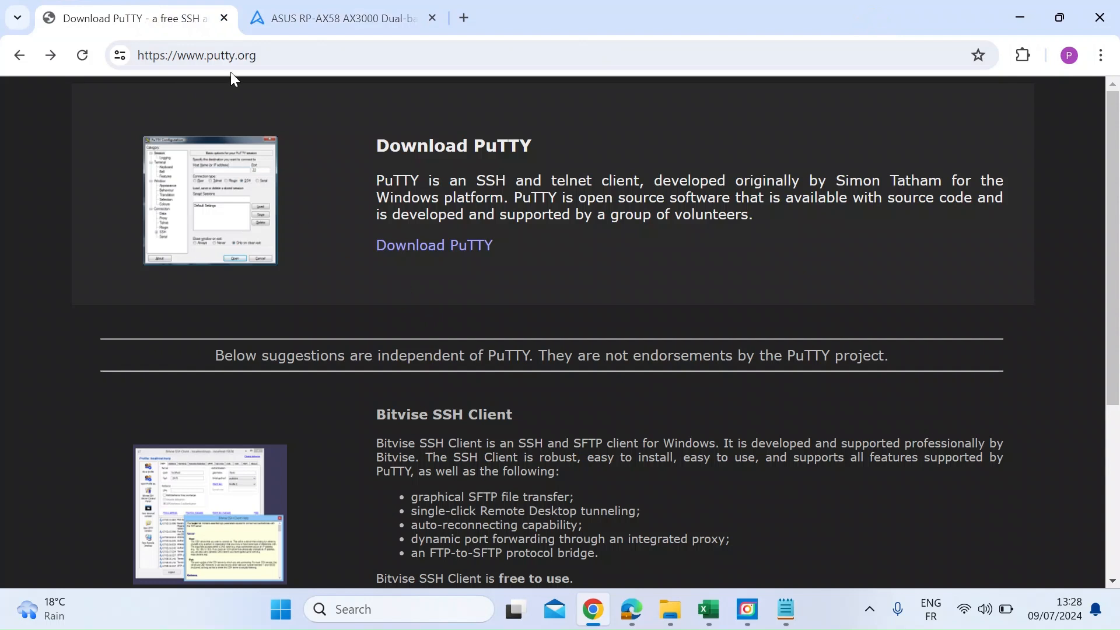
pyautogui.click(198, 55)
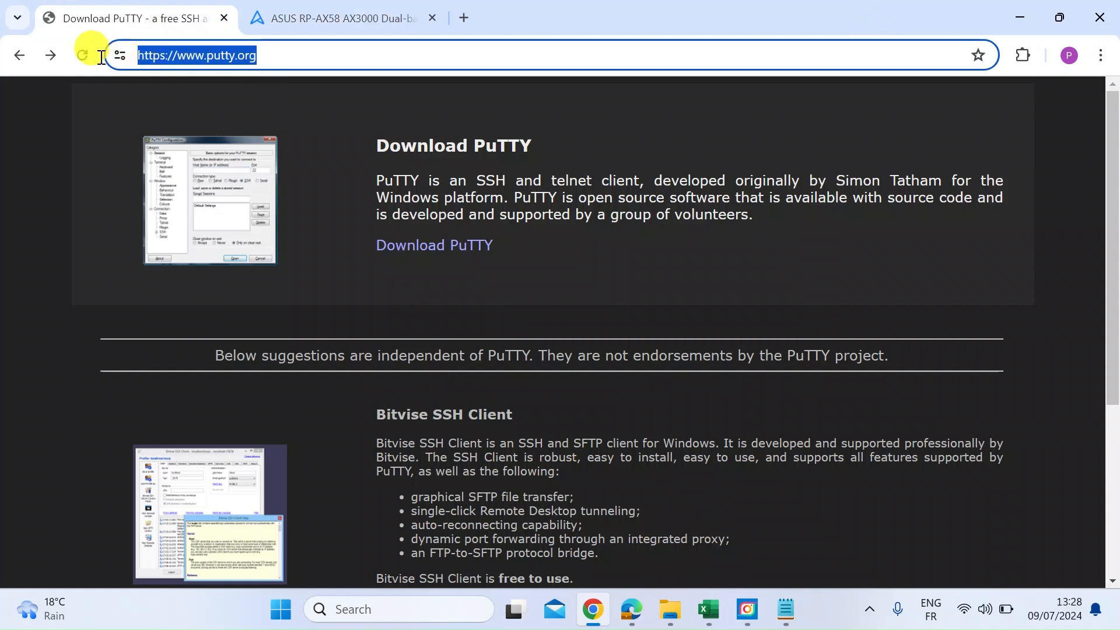
pyautogui.click(283, 55)
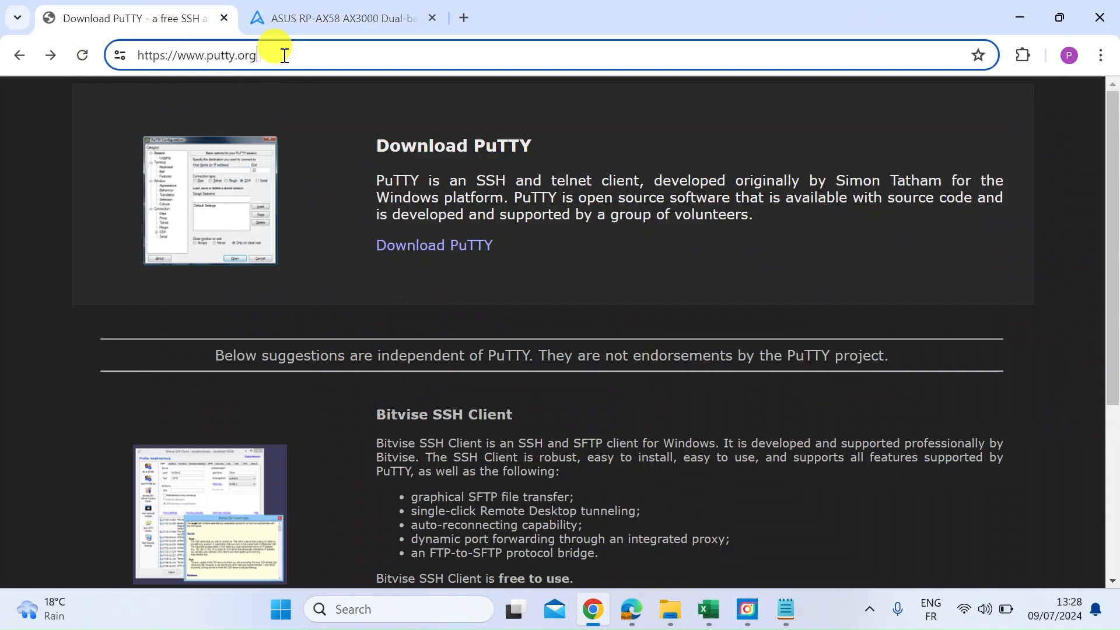
pyautogui.moveTo(340, 156)
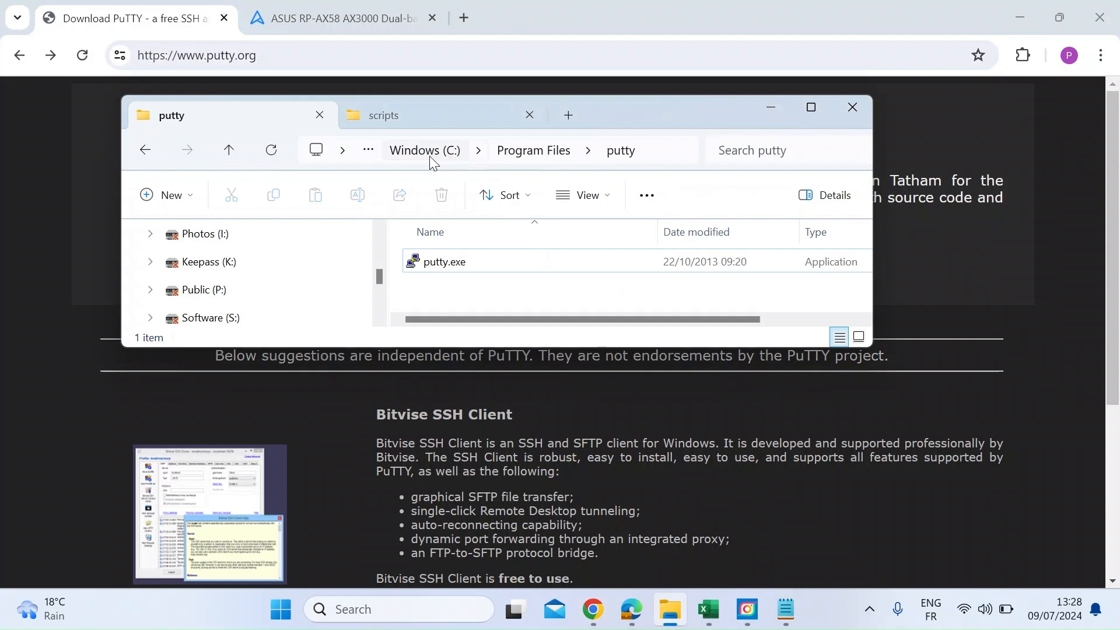
pyautogui.moveTo(537, 164)
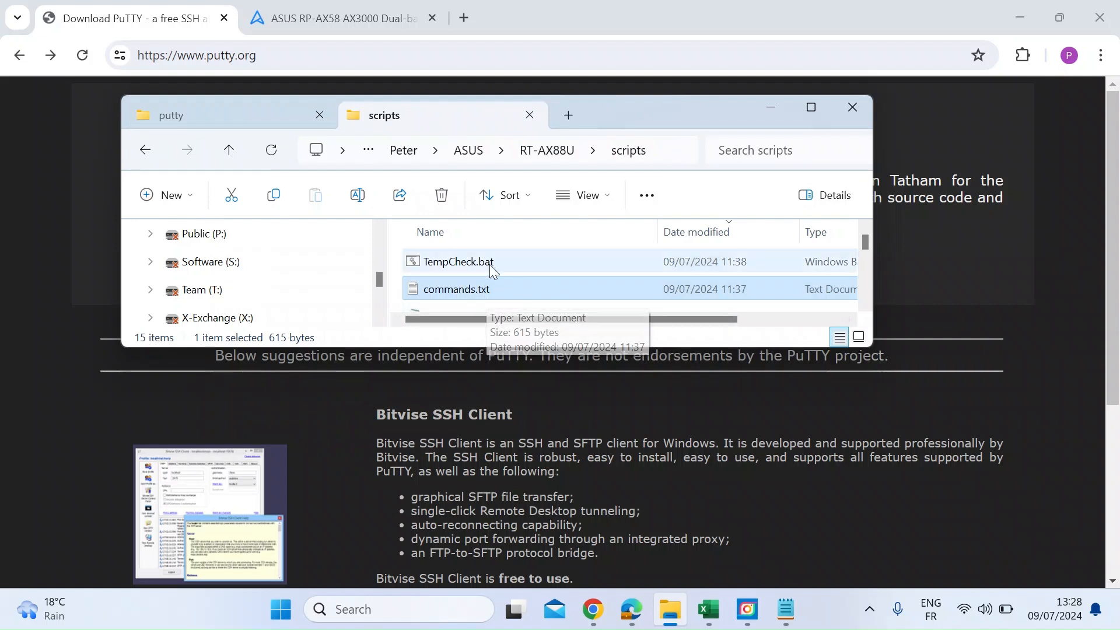
pyautogui.moveTo(500, 270)
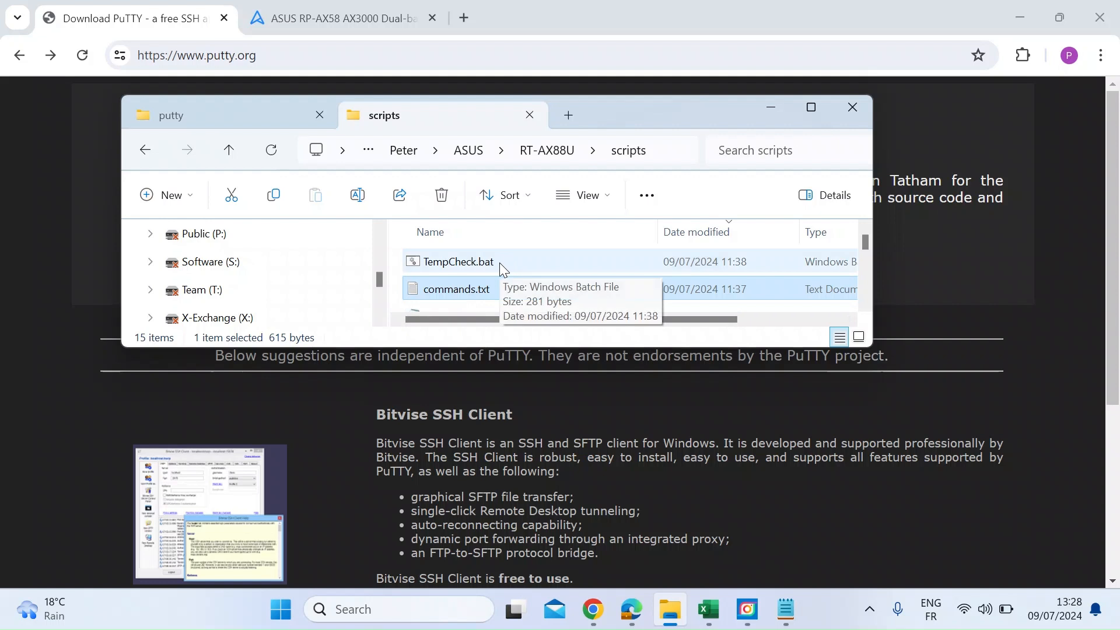
pyautogui.moveTo(574, 317)
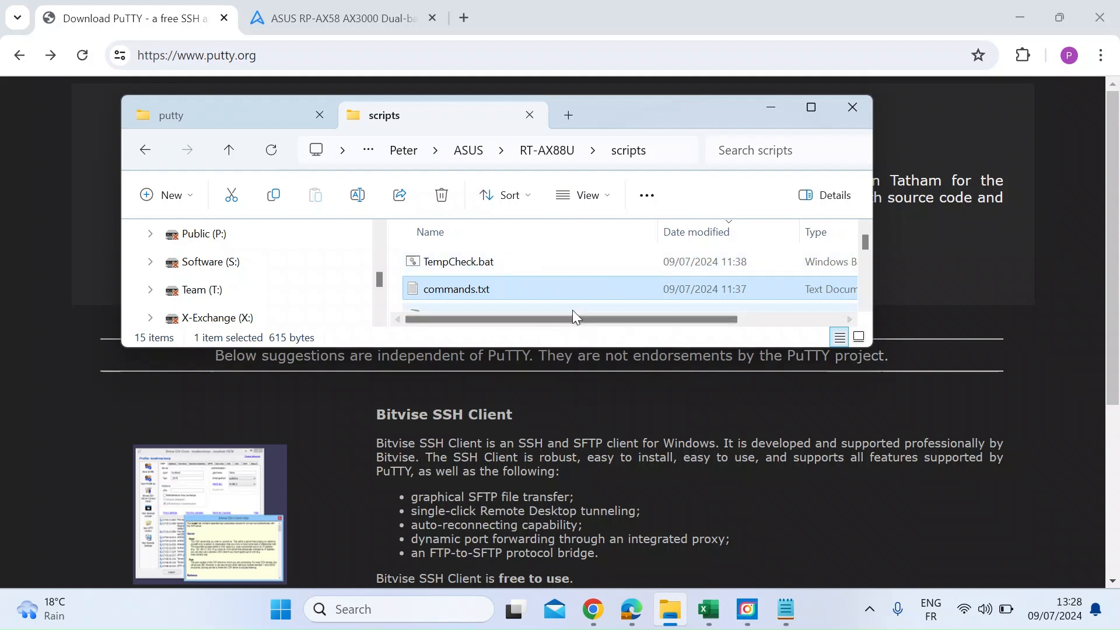
pyautogui.moveTo(576, 291)
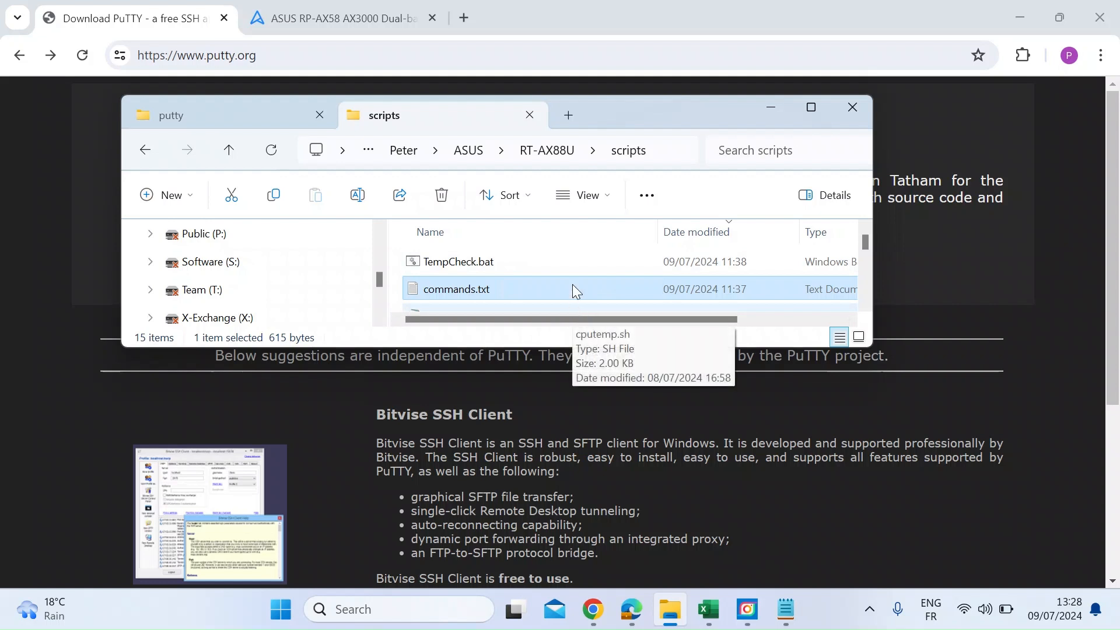
pyautogui.moveTo(628, 124)
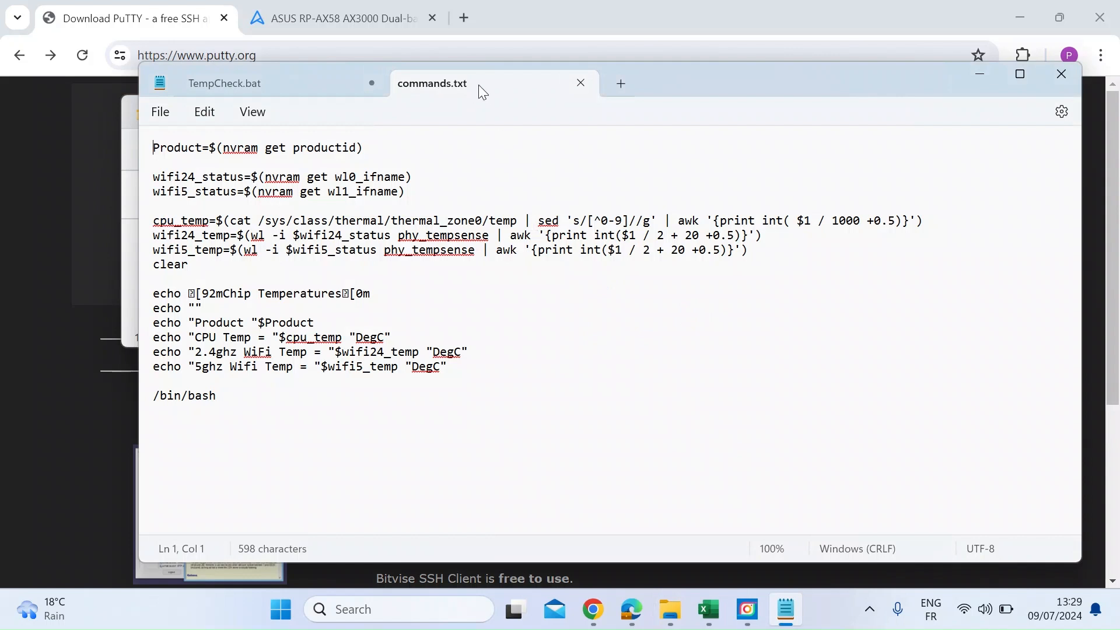
pyautogui.moveTo(495, 93)
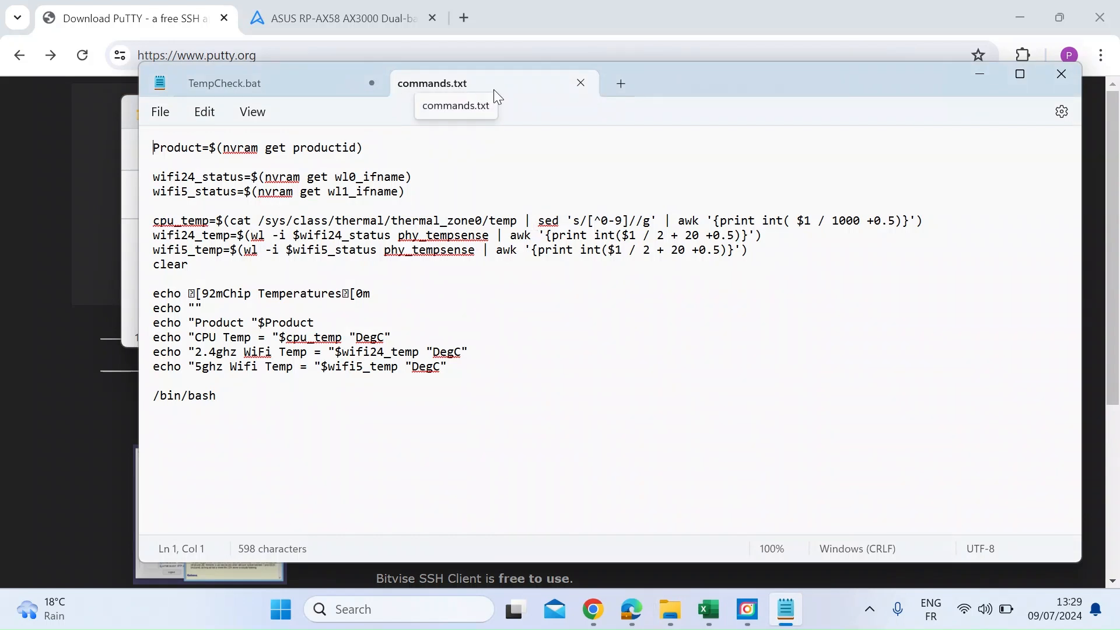
pyautogui.moveTo(367, 157)
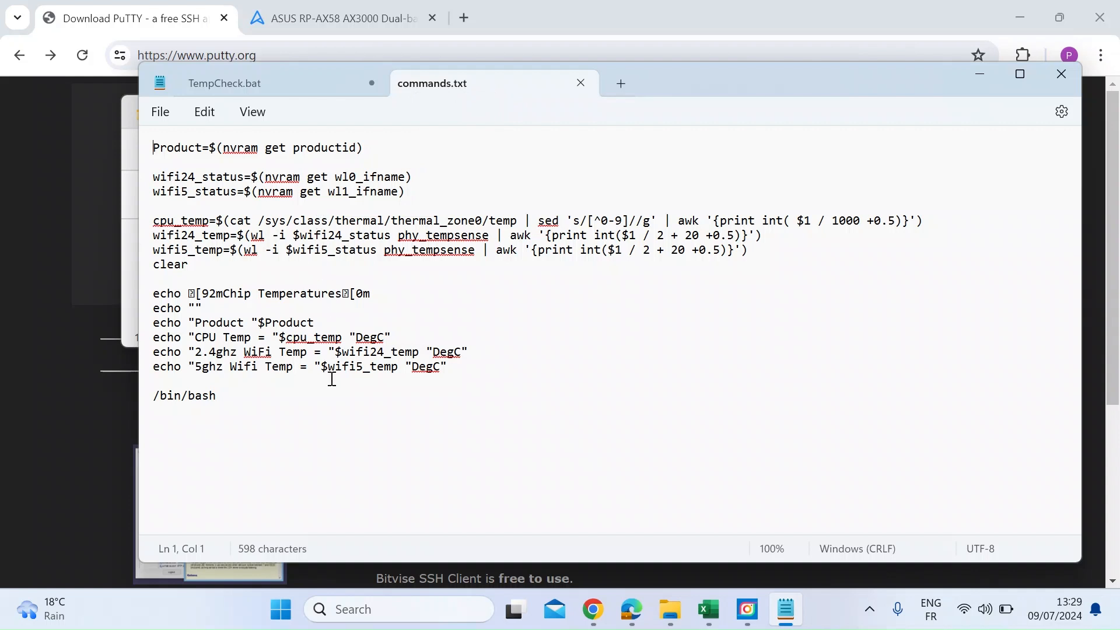
pyautogui.moveTo(335, 413)
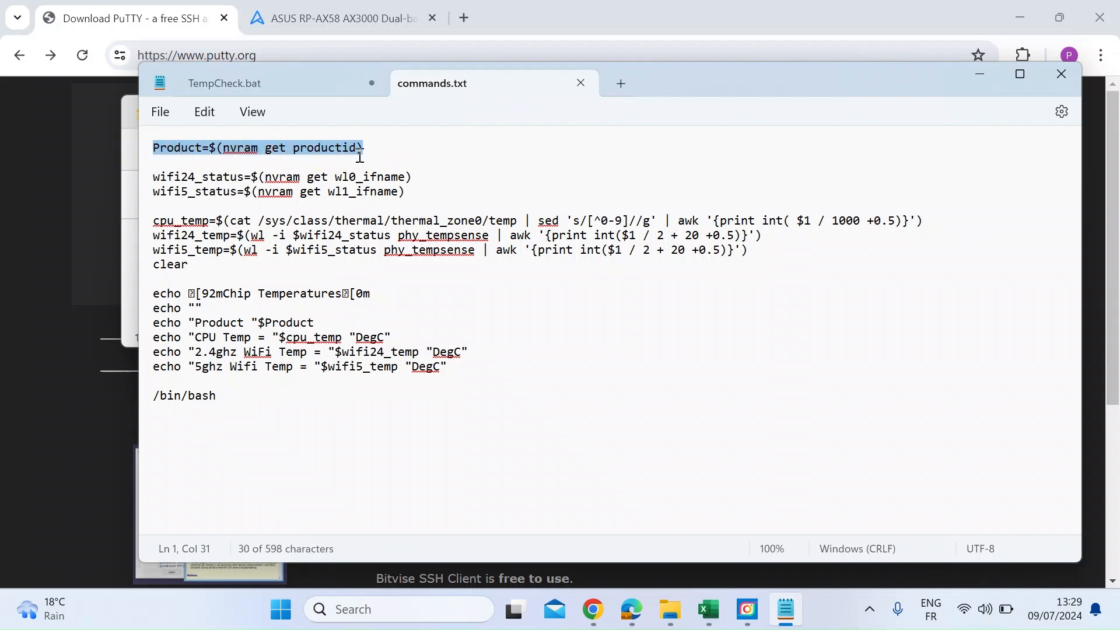
pyautogui.click(458, 196)
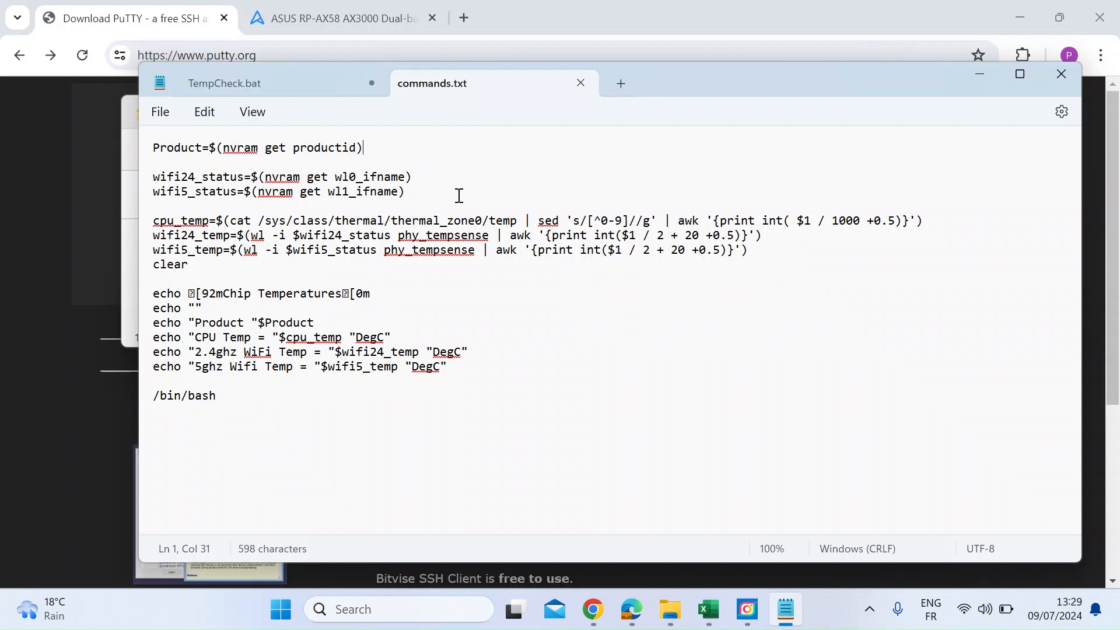
pyautogui.moveTo(413, 194)
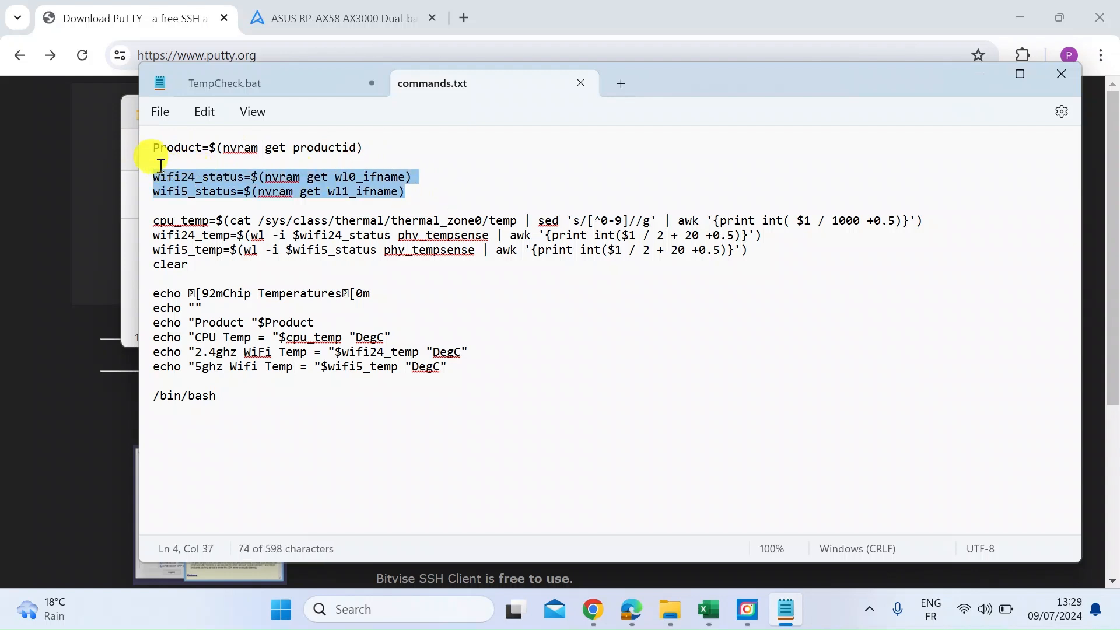
pyautogui.click(153, 220)
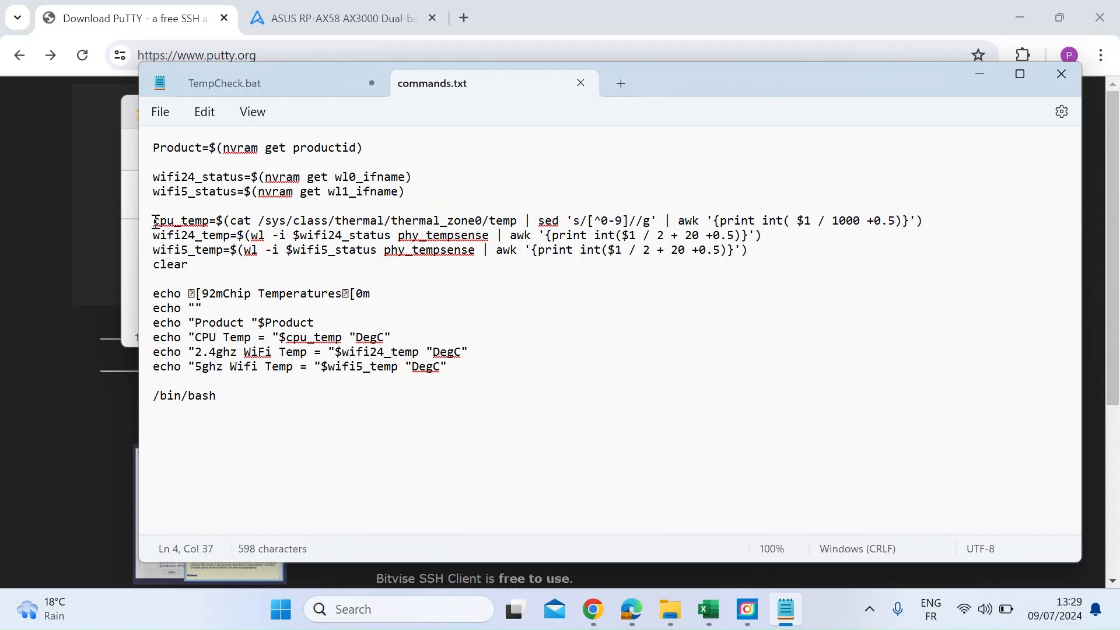
pyautogui.moveTo(152, 220); pyautogui.dragTo(746, 249)
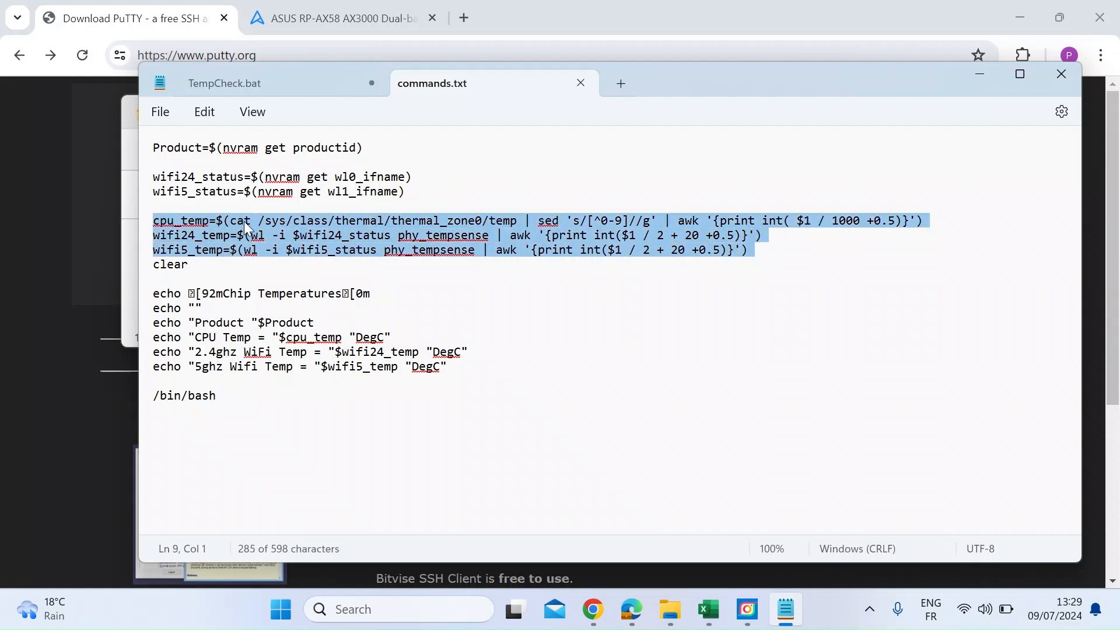
pyautogui.moveTo(202, 246)
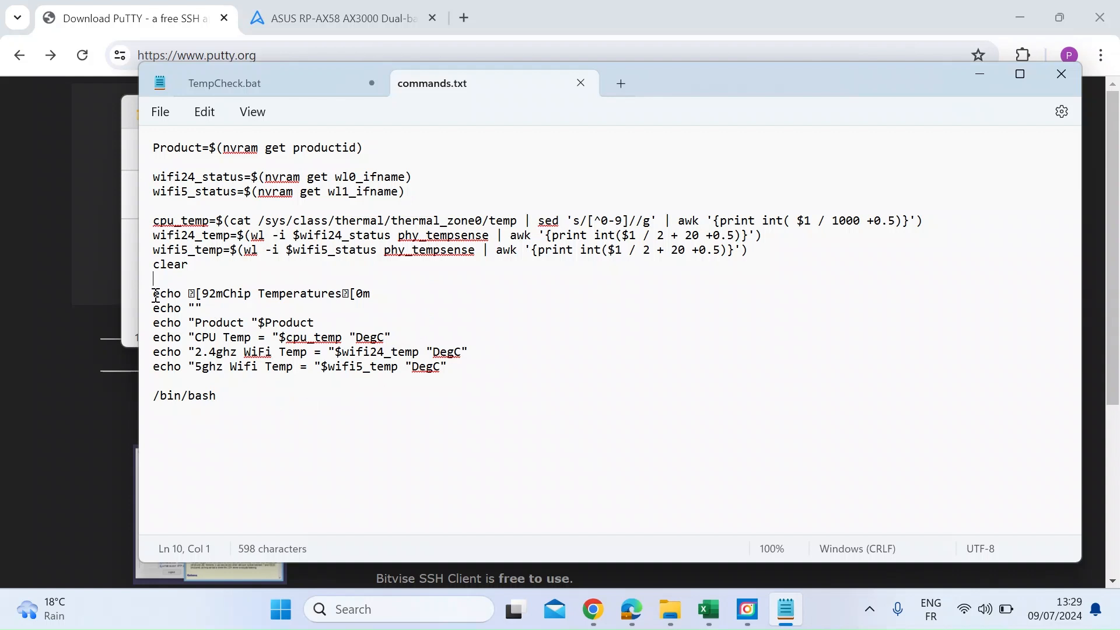
pyautogui.moveTo(152, 293); pyautogui.dragTo(446, 366)
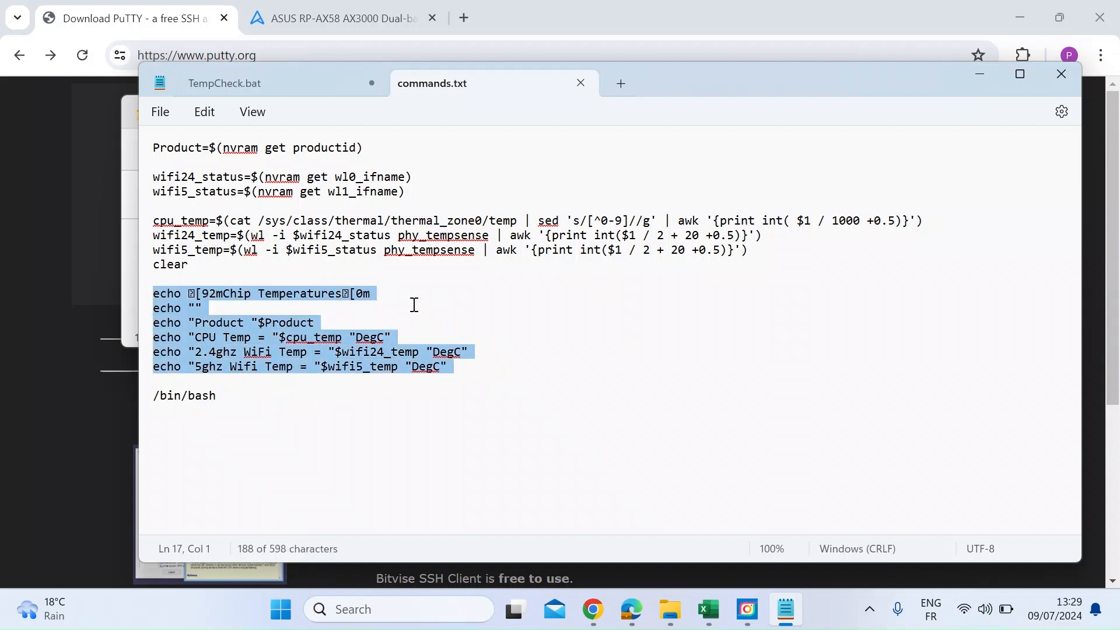
pyautogui.click(325, 433)
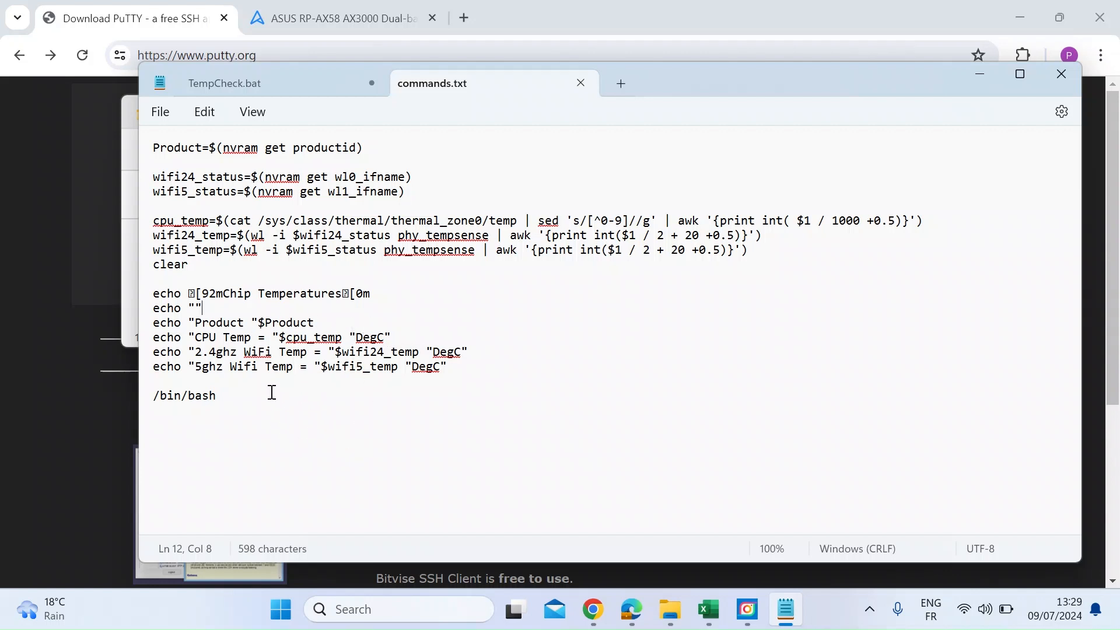
pyautogui.moveTo(273, 428)
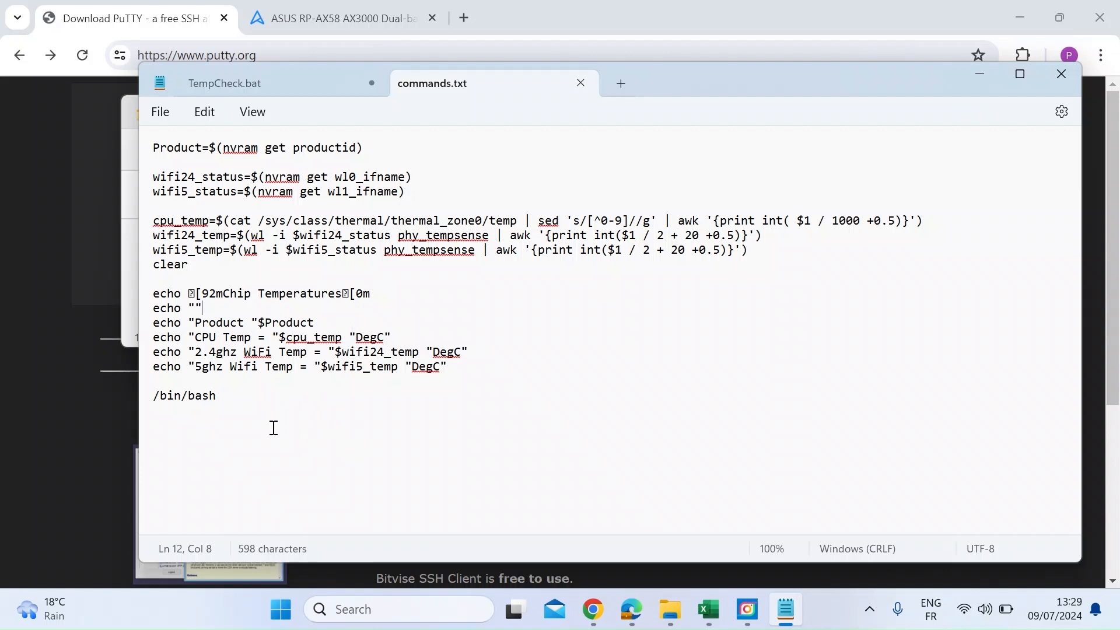
pyautogui.moveTo(275, 91)
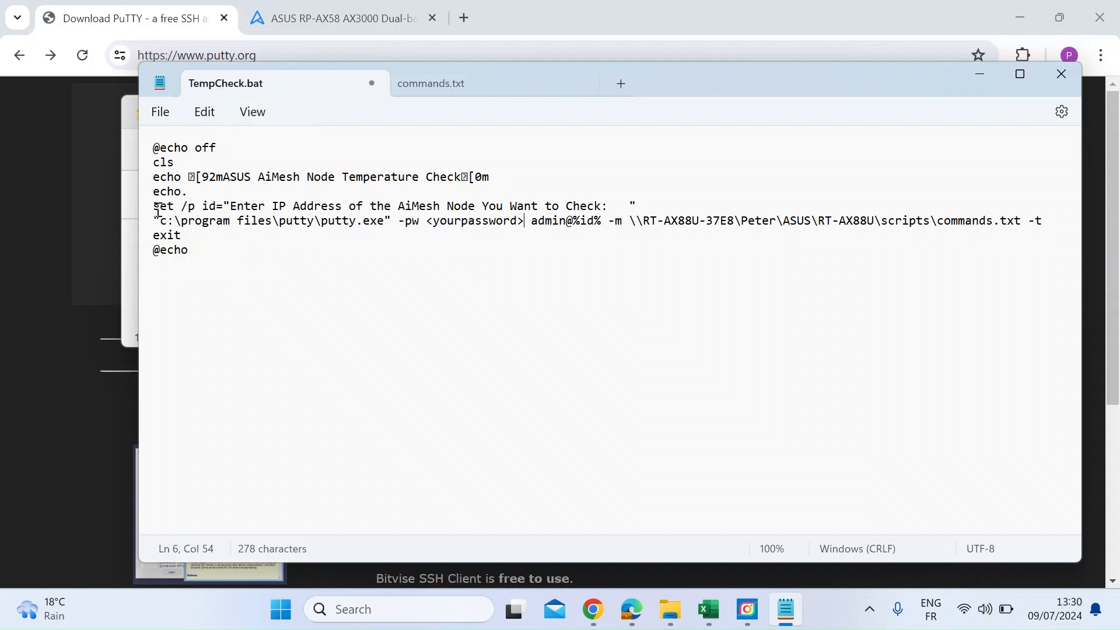
pyautogui.moveTo(153, 206); pyautogui.dragTo(600, 206)
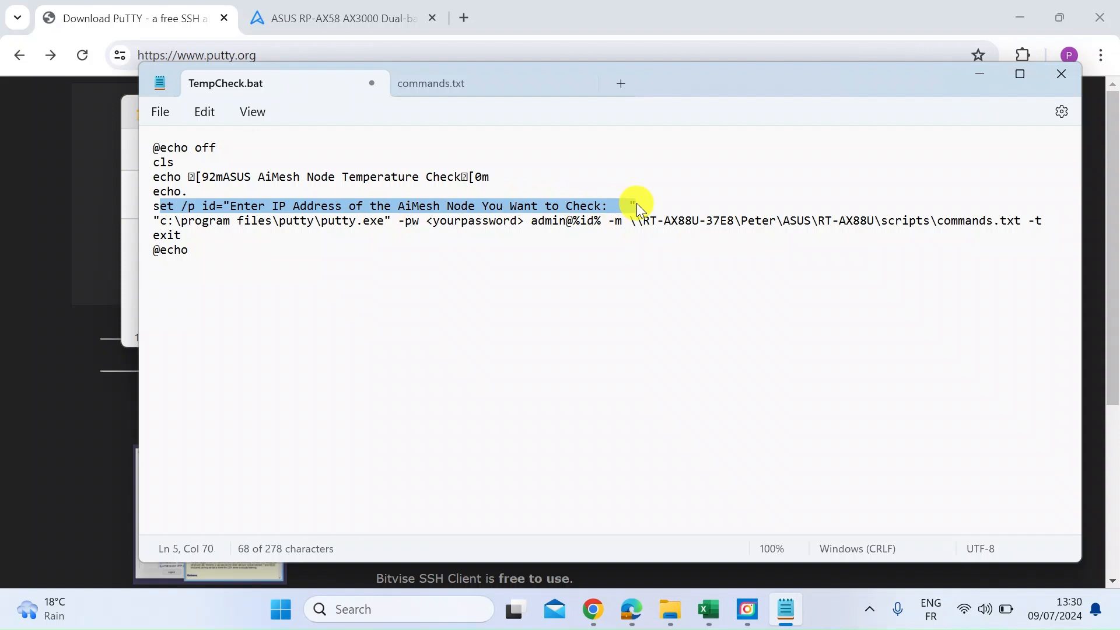
pyautogui.moveTo(638, 204)
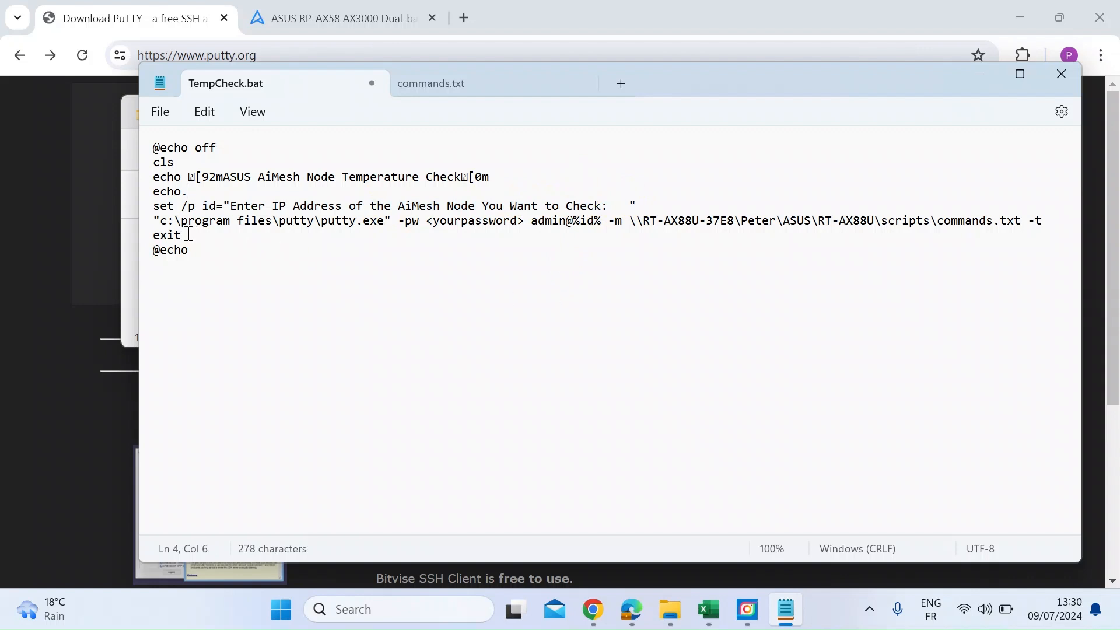
pyautogui.doubleClick(198, 221)
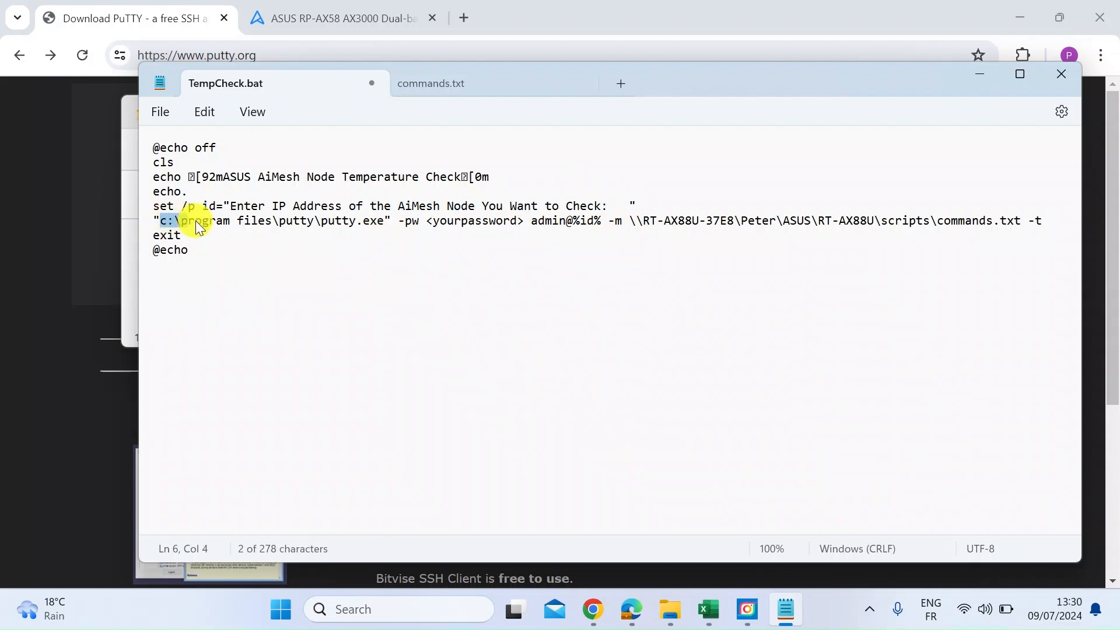
pyautogui.moveTo(182, 220); pyautogui.dragTo(386, 220)
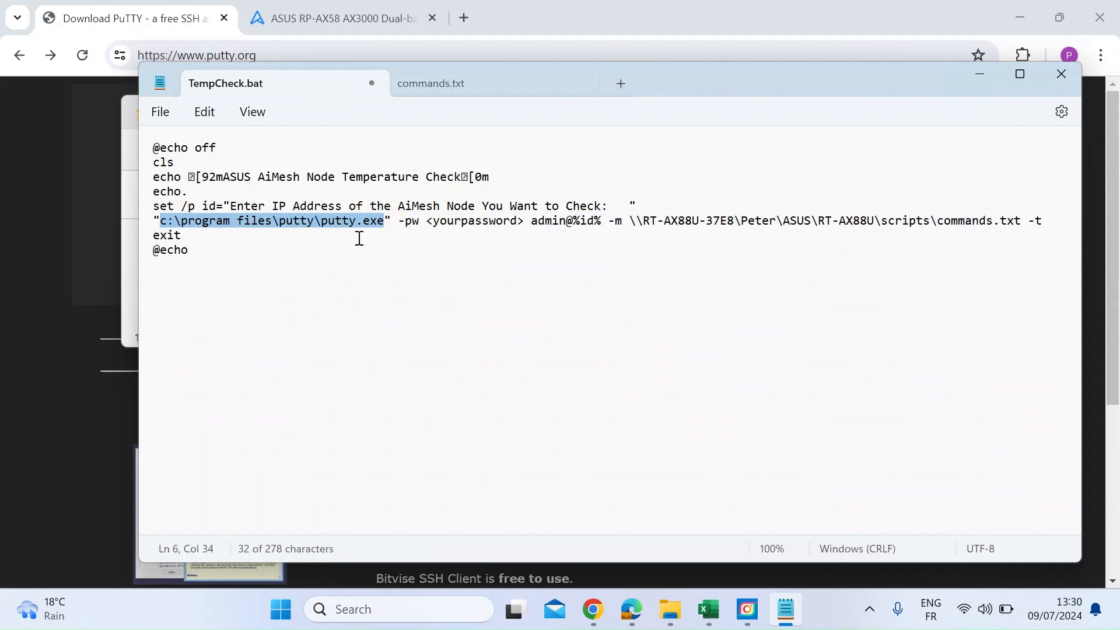
pyautogui.moveTo(370, 239)
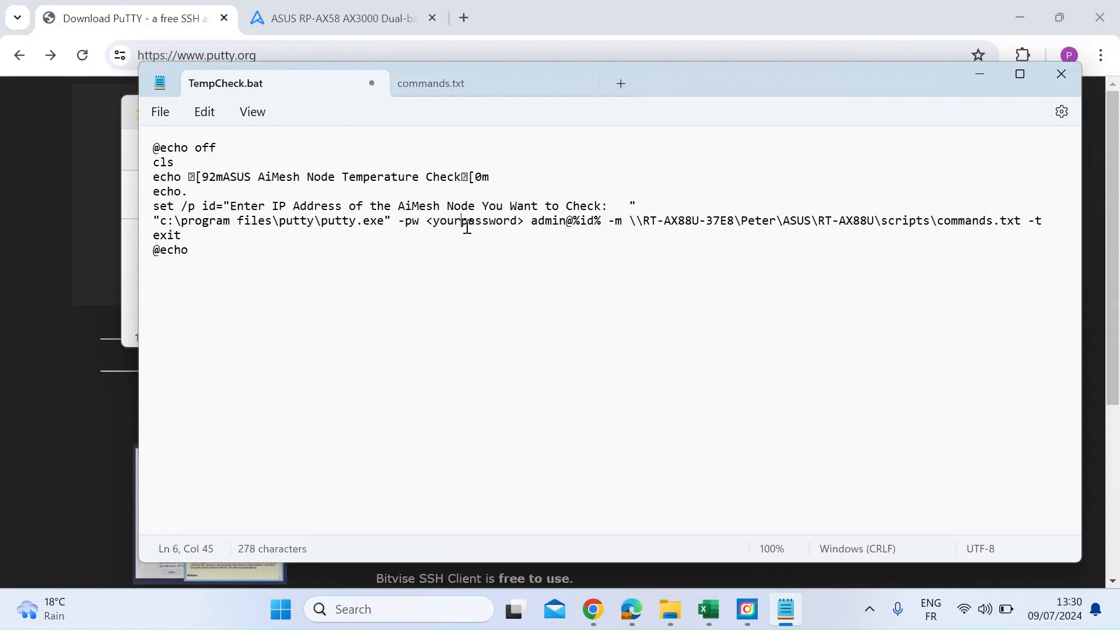
pyautogui.moveTo(427, 220); pyautogui.dragTo(524, 220)
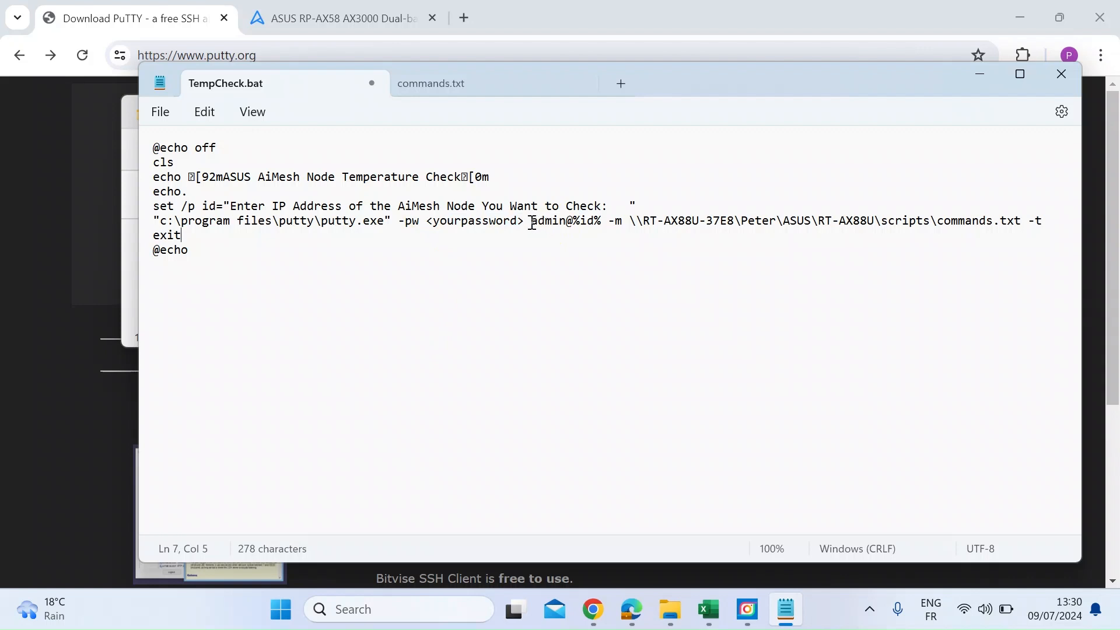
pyautogui.doubleClick(547, 221)
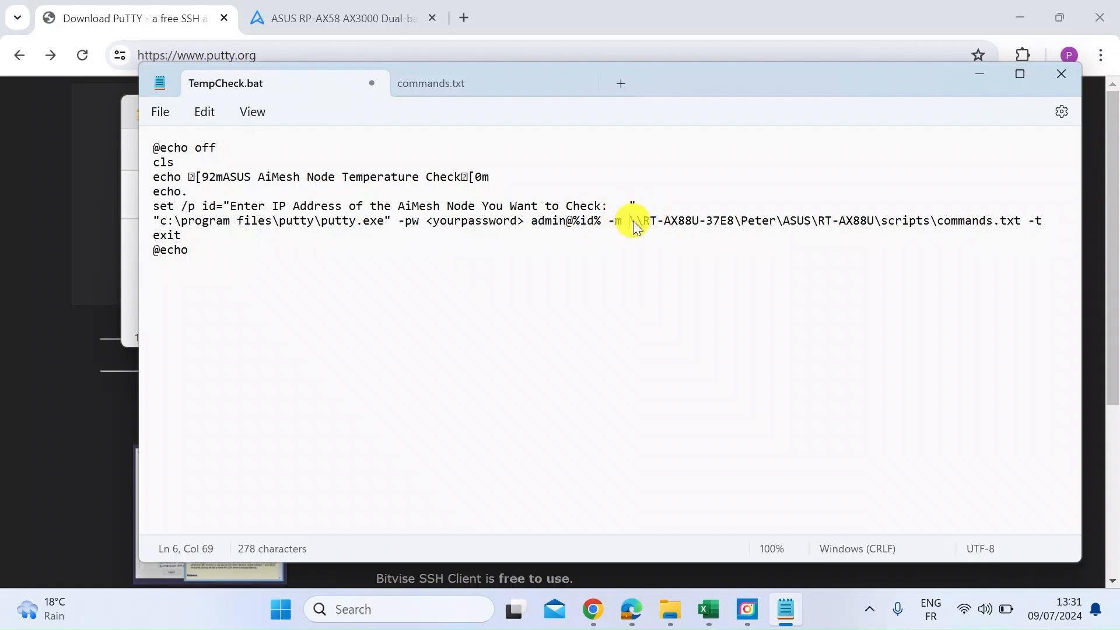
pyautogui.moveTo(627, 219); pyautogui.dragTo(979, 220)
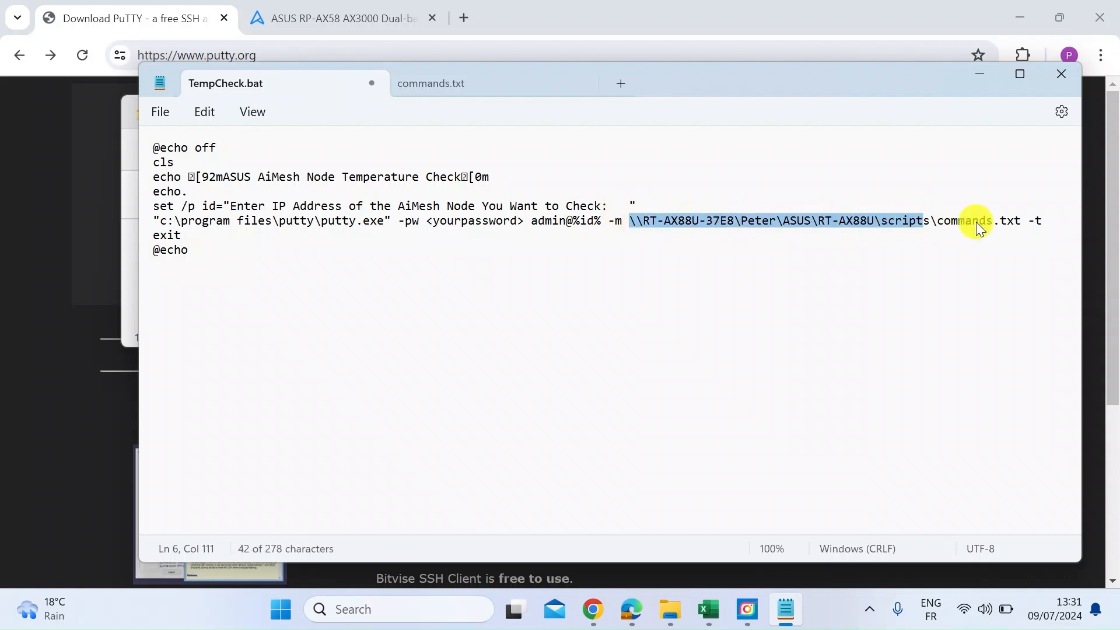
pyautogui.click(1016, 221)
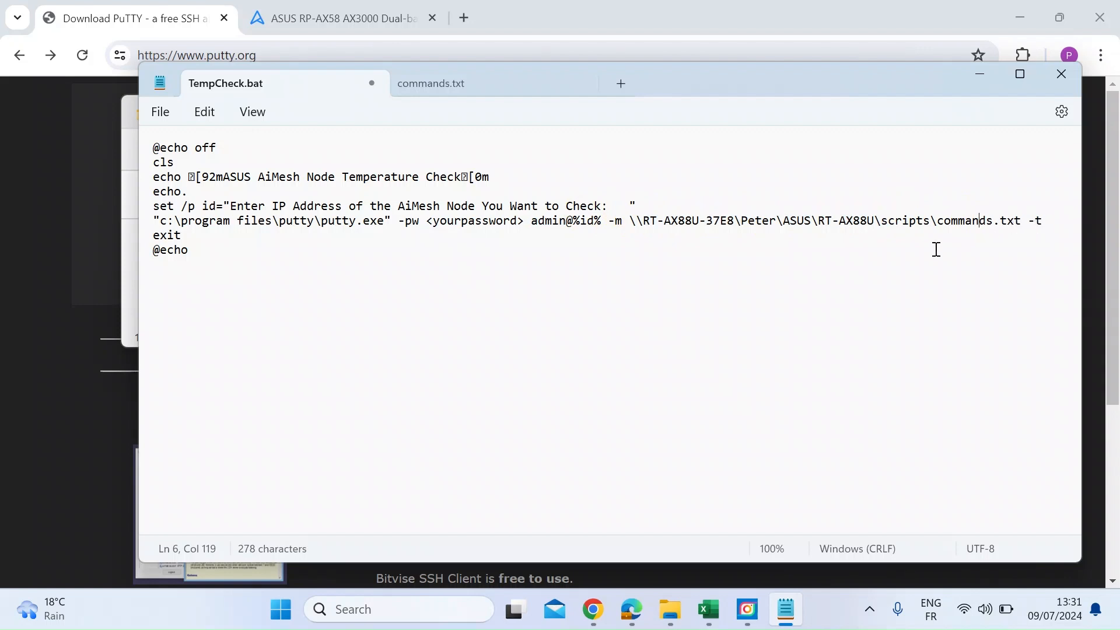
pyautogui.moveTo(625, 226)
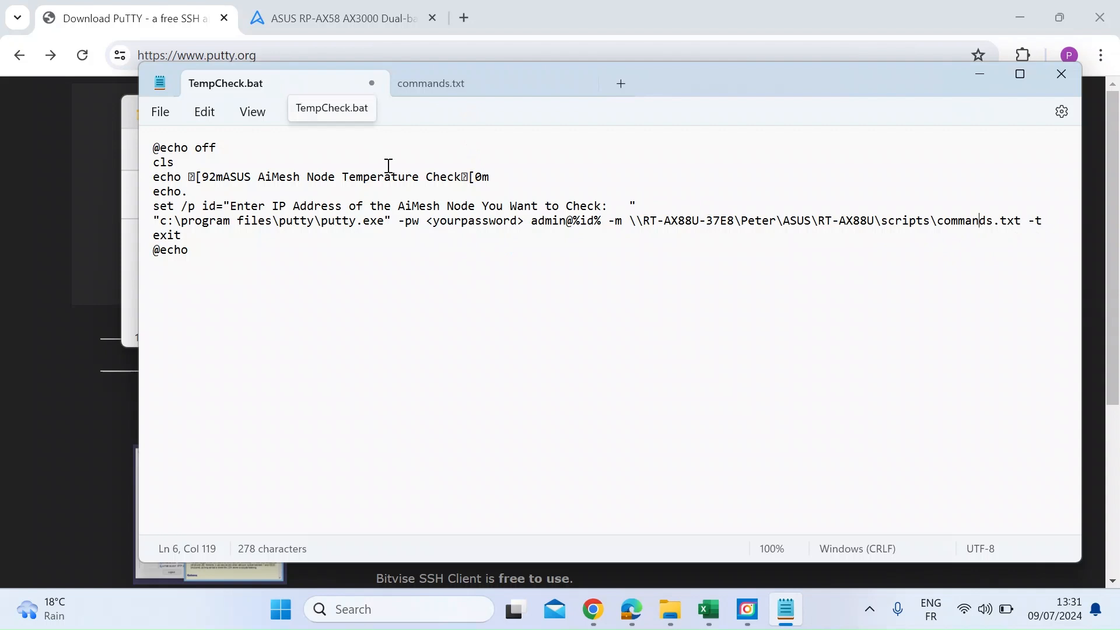
pyautogui.moveTo(156, 220); pyautogui.dragTo(236, 220)
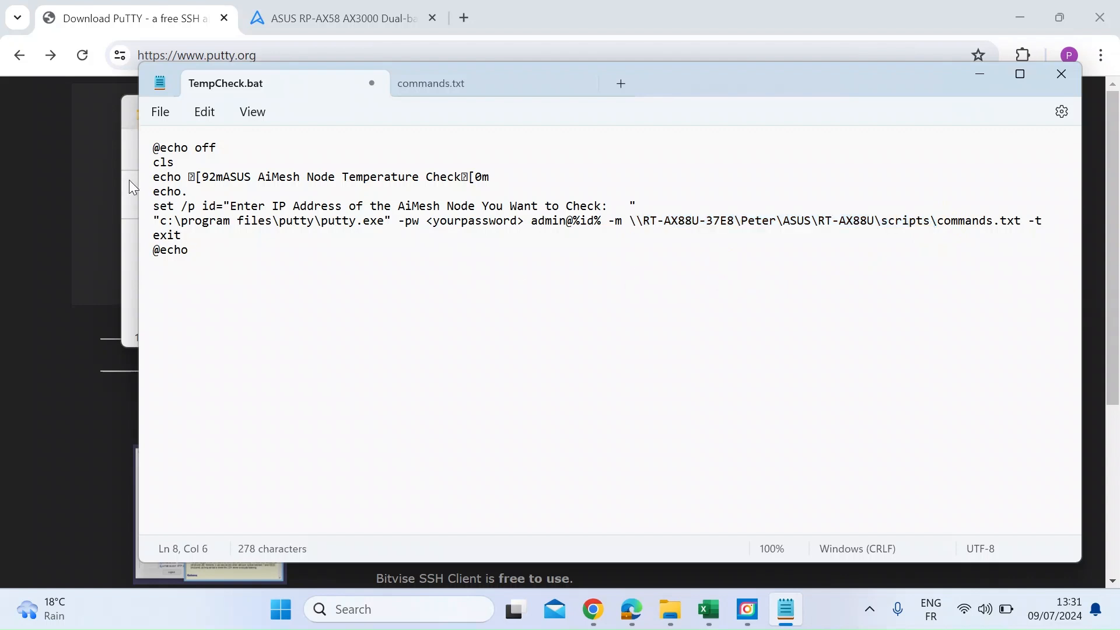
pyautogui.click(669, 609)
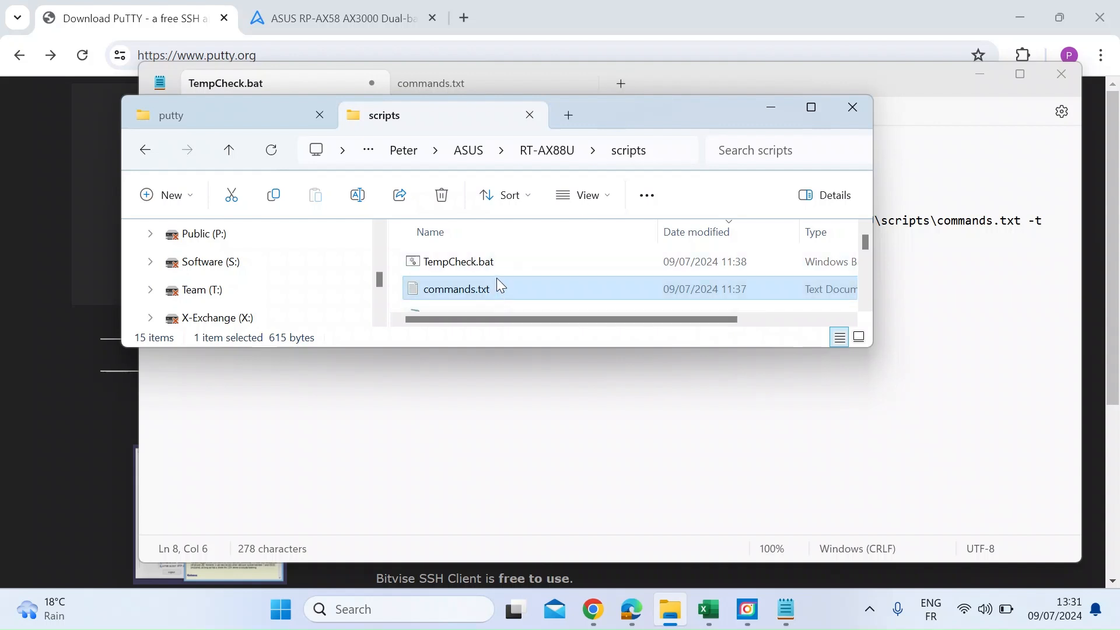
pyautogui.moveTo(462, 269)
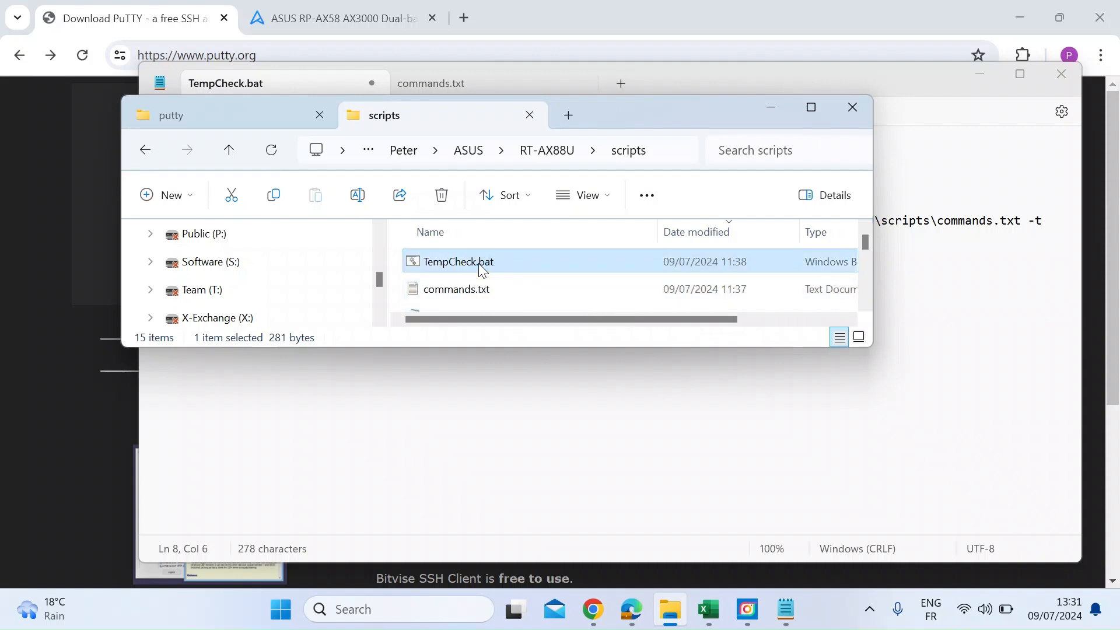
# Step: Launch TempCheck.bat from the scripts folder in a command window
pyautogui.doubleClick(458, 261)
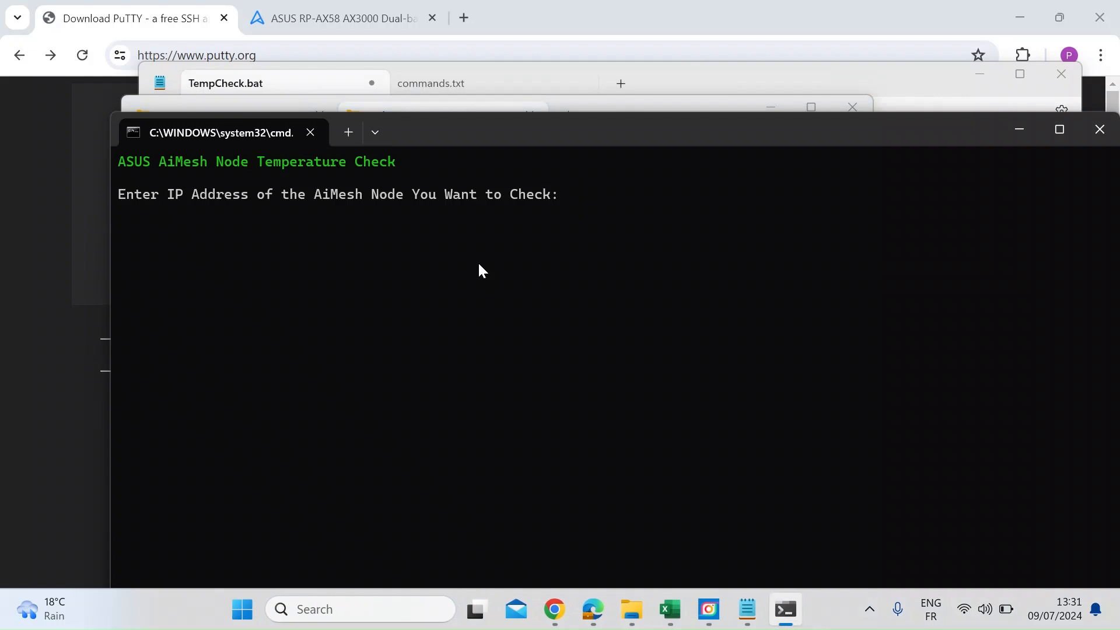
pyautogui.moveTo(365, 223)
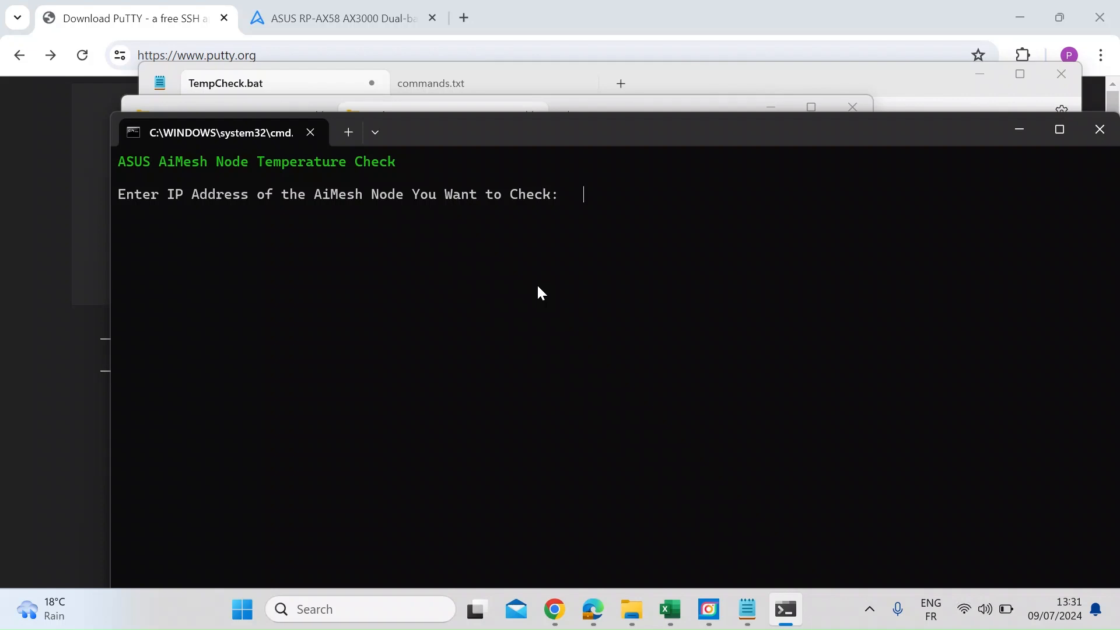
# Step: Enter 192.168.1.168 to open a PuTTY session showing RP-AX58 CPU and WiFi temperatures
pyautogui.write('192.1')
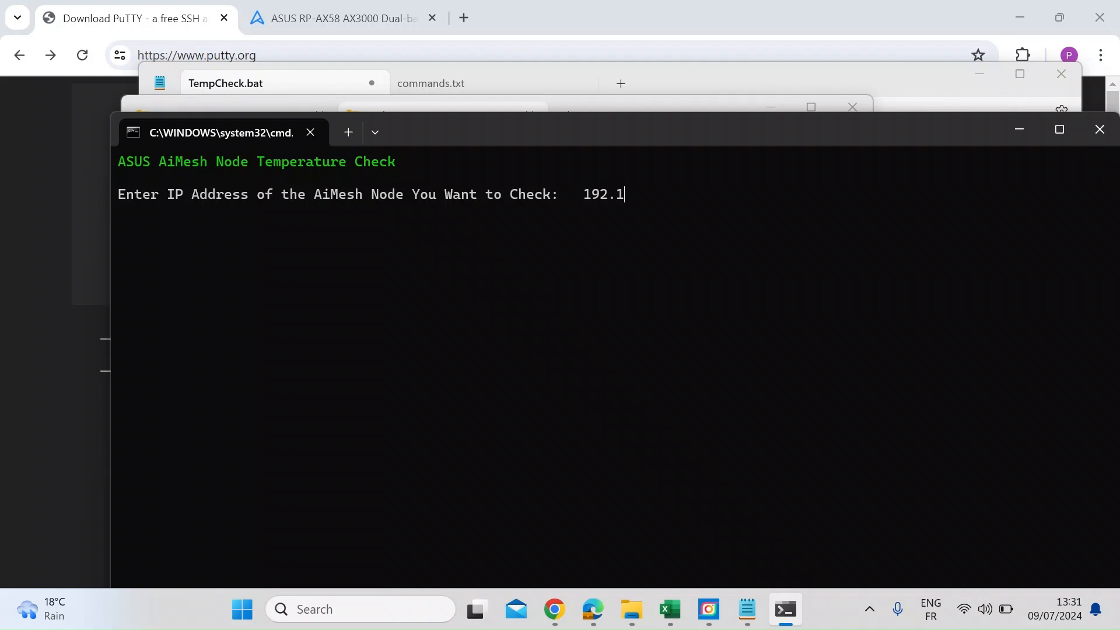
pyautogui.write('68.1.')
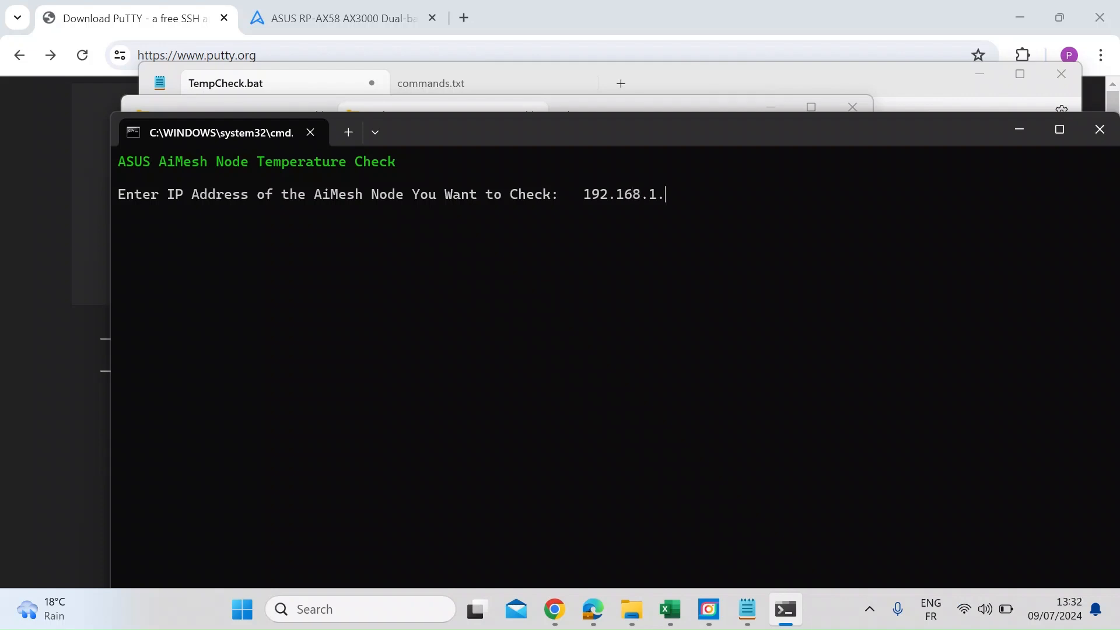
pyautogui.write('168')
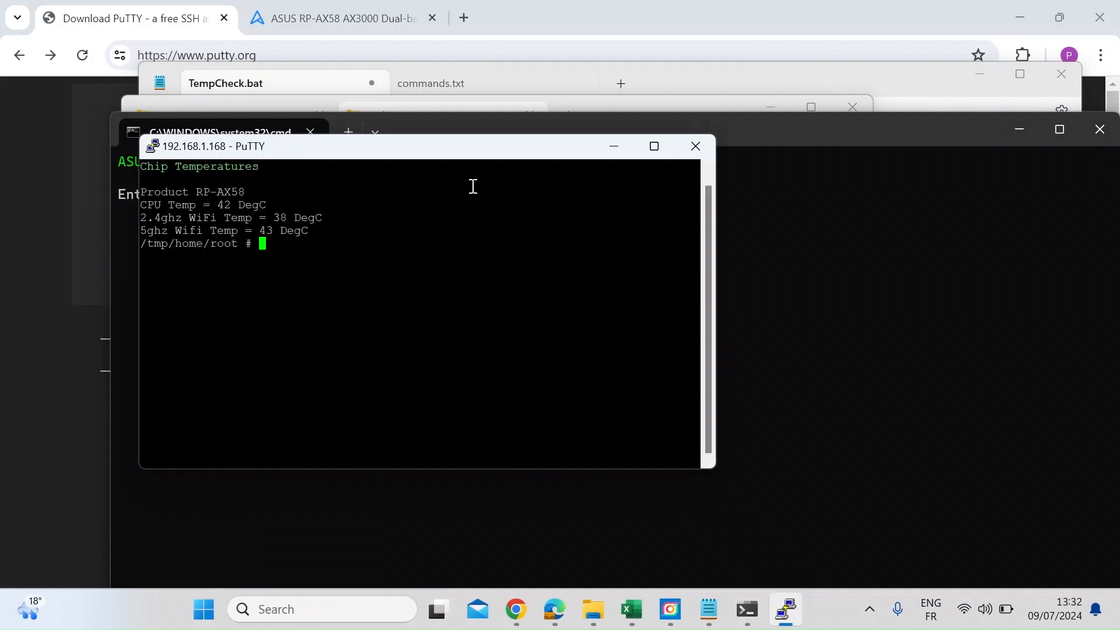
pyautogui.moveTo(263, 191)
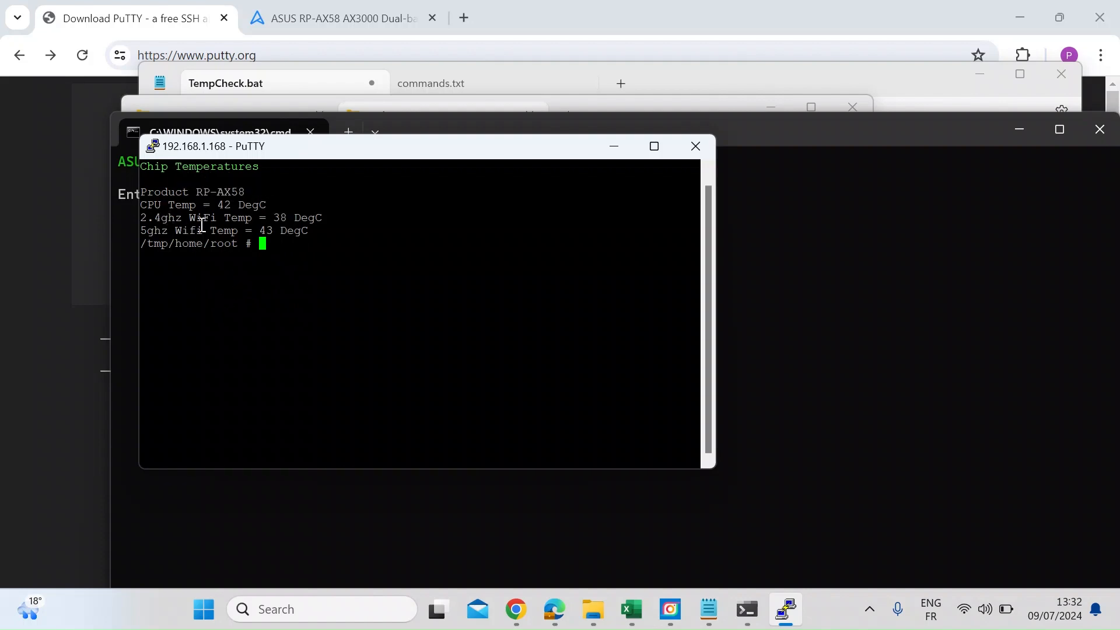
pyautogui.moveTo(196, 232)
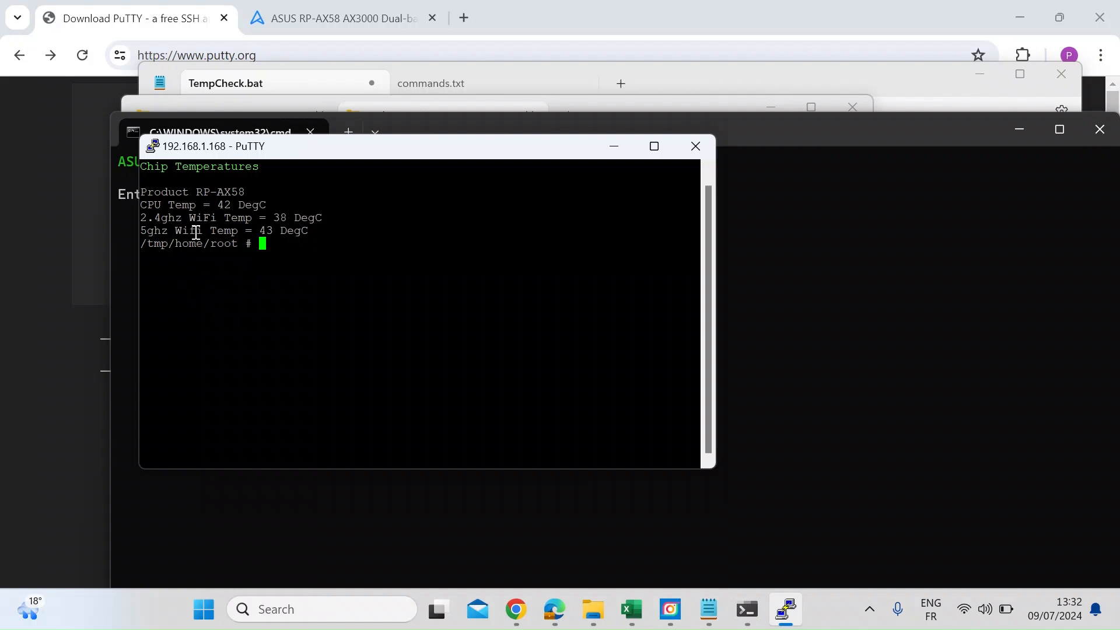
pyautogui.moveTo(299, 237)
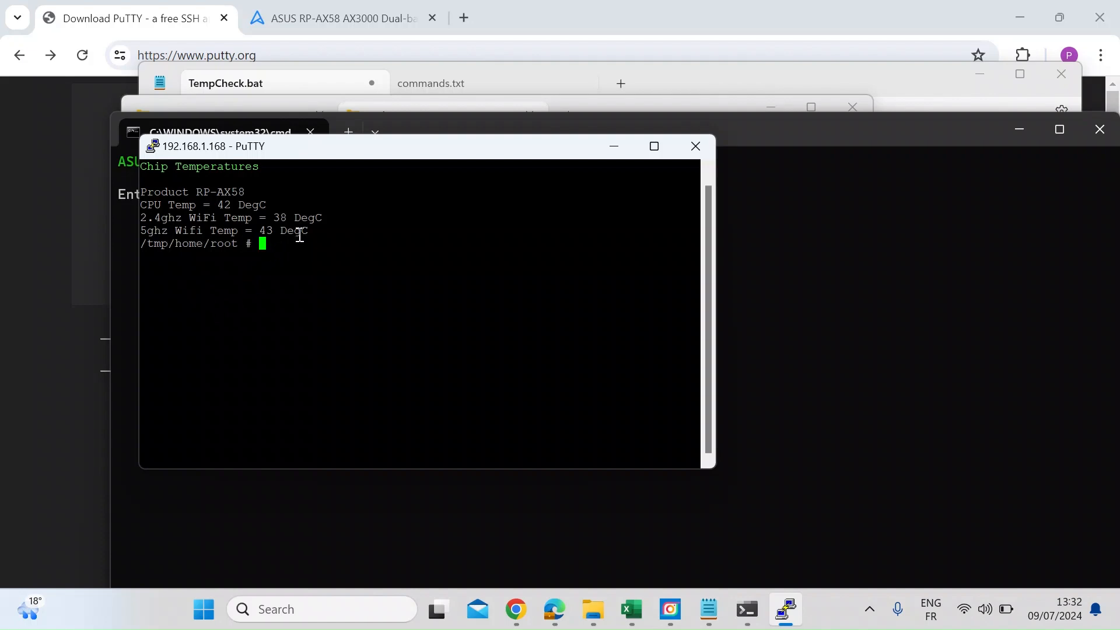
pyautogui.moveTo(285, 302)
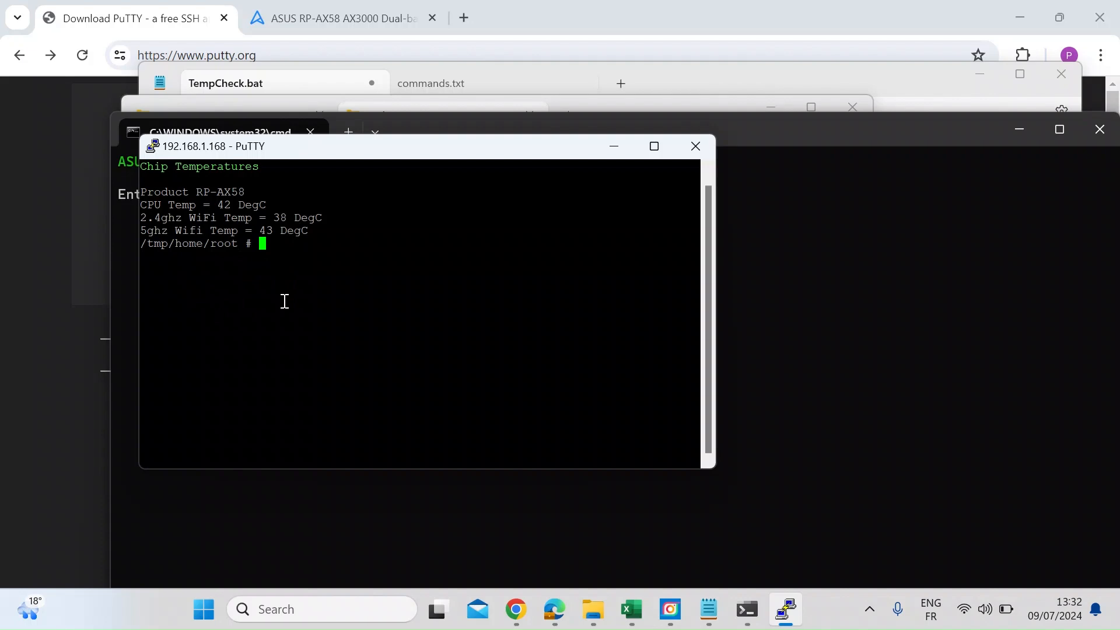
# Step: Close the 192.168.1.168 PuTTY session, confirm exit, and relaunch TempCheck.bat
pyautogui.click(695, 146)
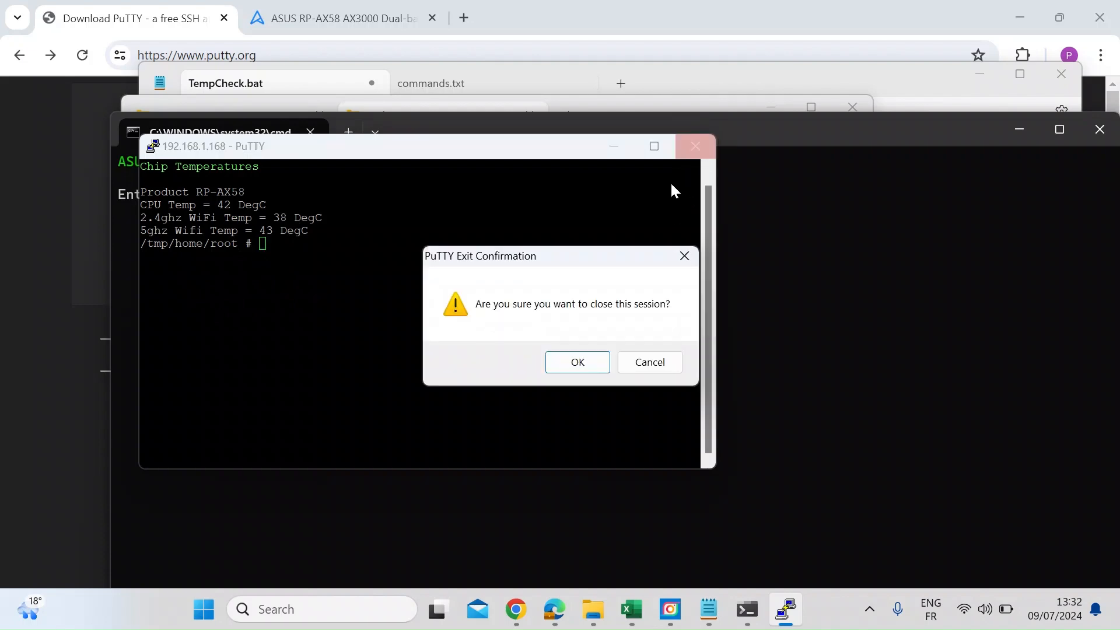
pyautogui.click(577, 362)
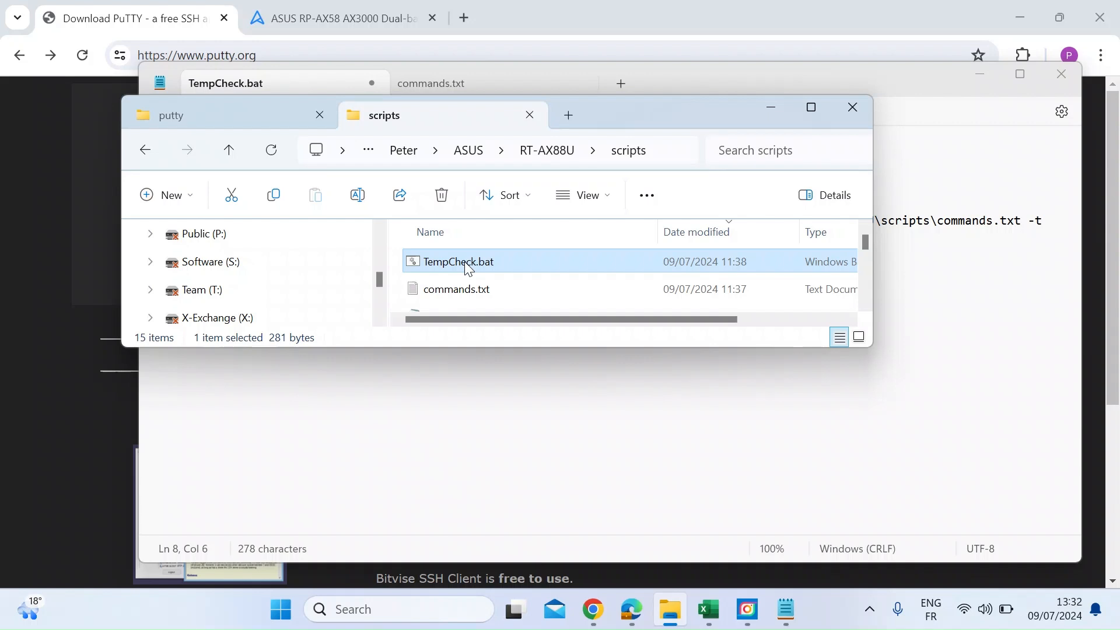
pyautogui.doubleClick(459, 261)
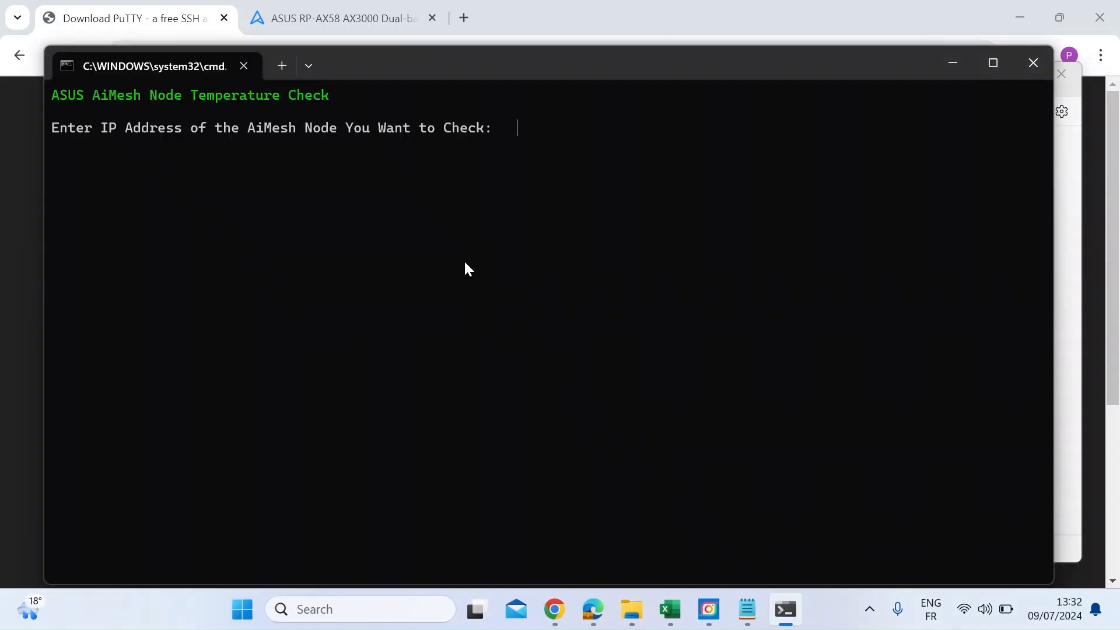
# Step: Type the main router address 192.168.1.1 at the IP prompt
pyautogui.write('192.1')
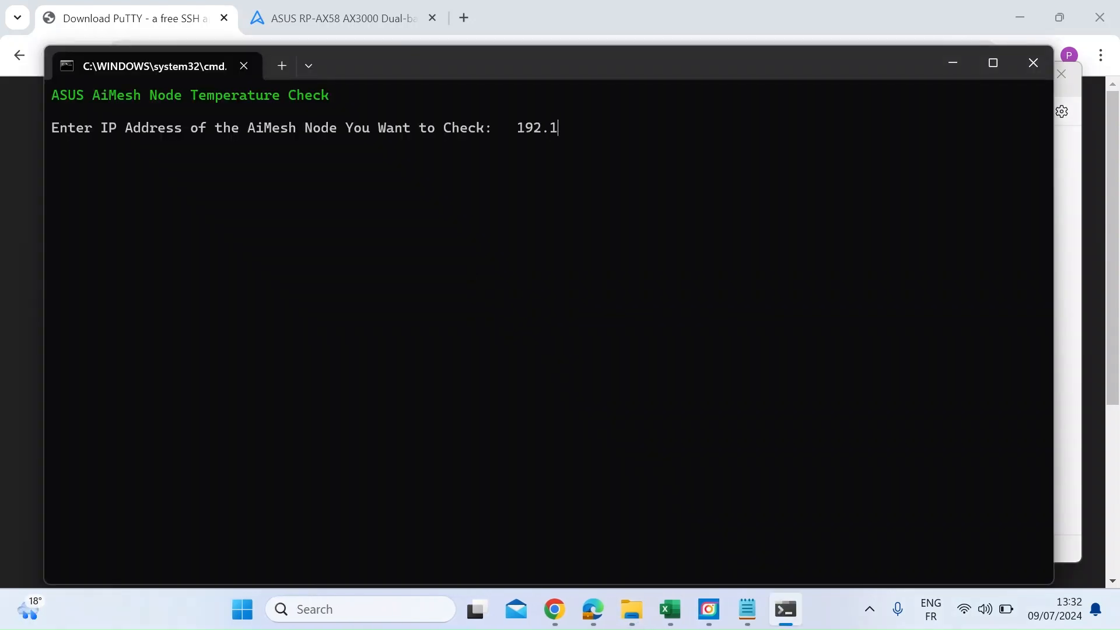
pyautogui.write('68.1.1')
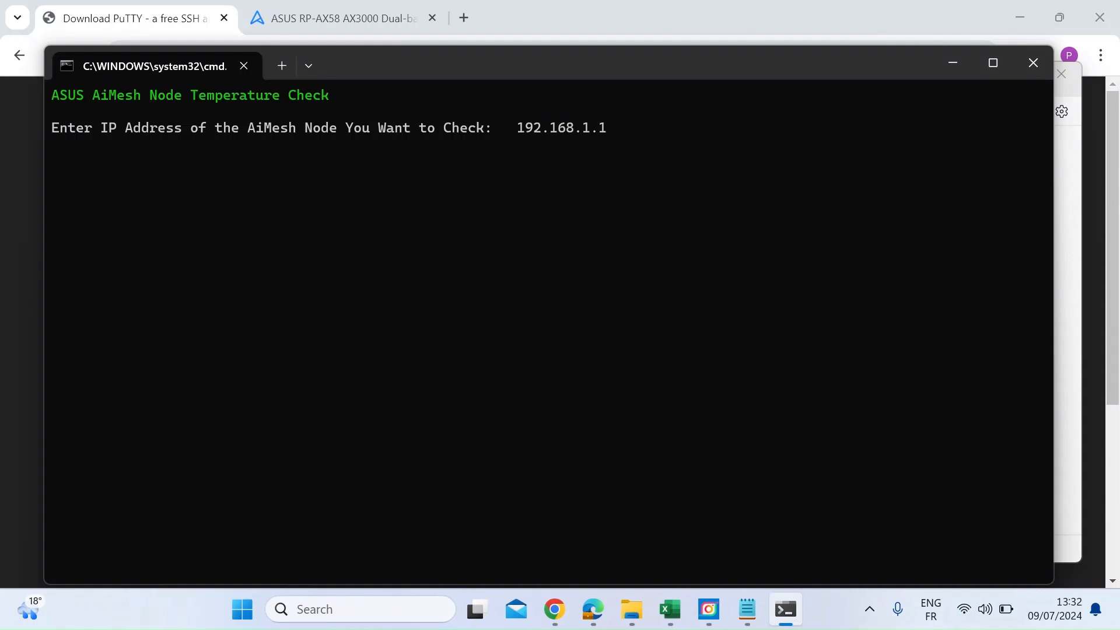
pyautogui.moveTo(465, 263)
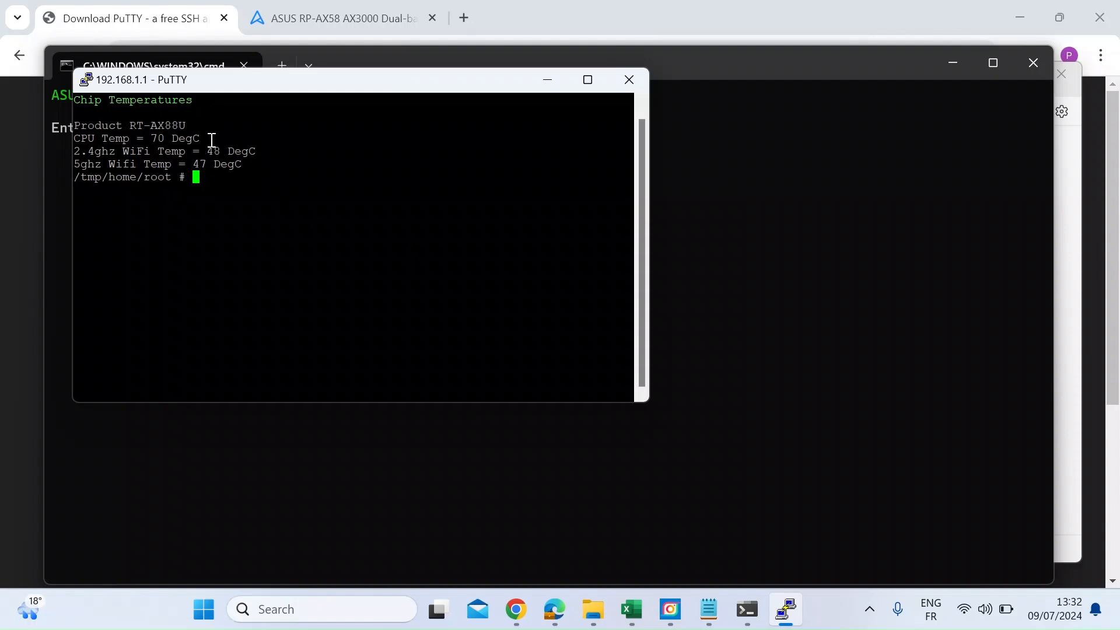
pyautogui.moveTo(283, 156)
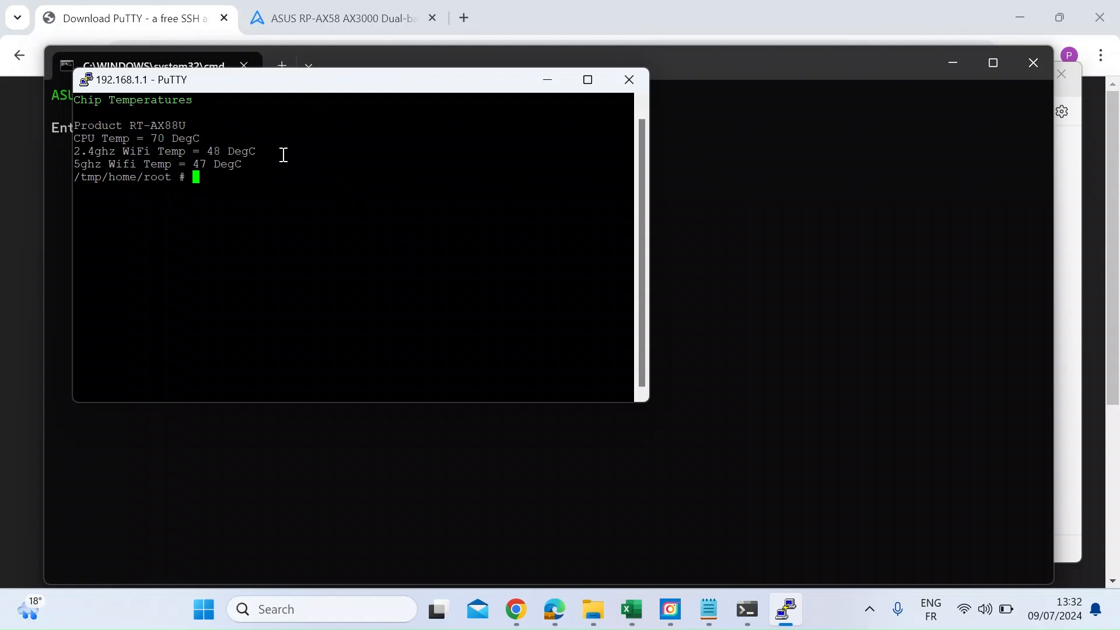
pyautogui.moveTo(204, 250)
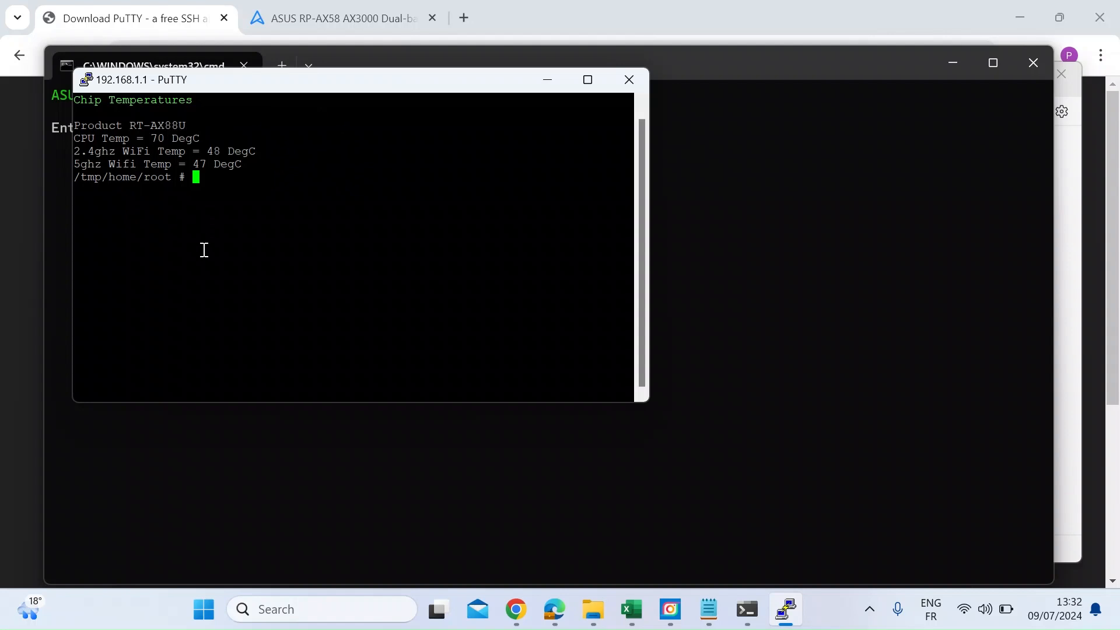
pyautogui.moveTo(207, 269)
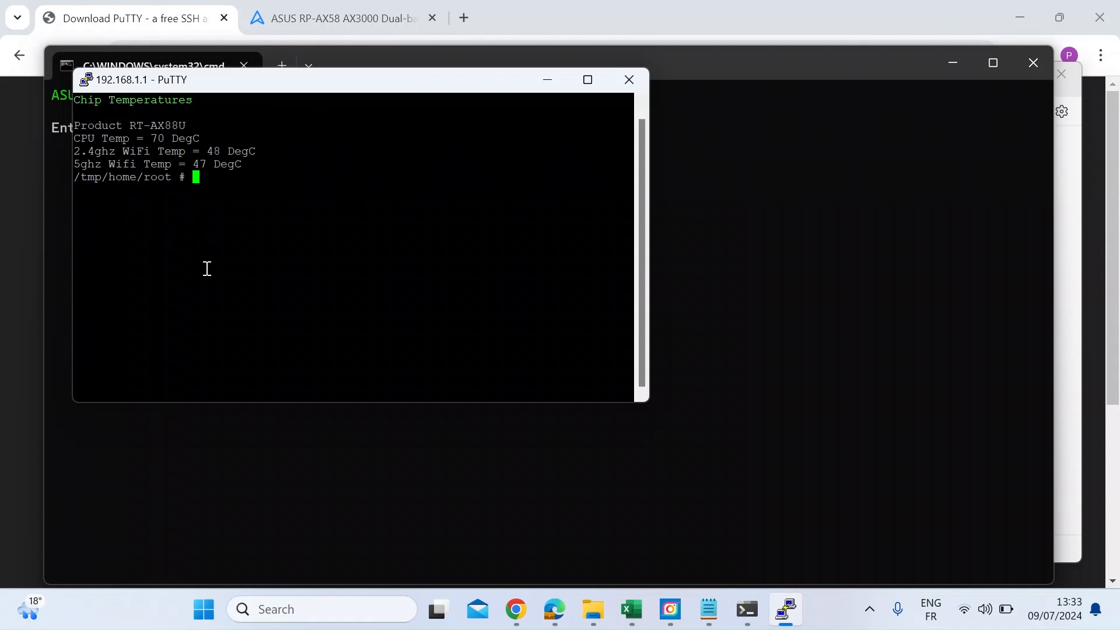
pyautogui.moveTo(328, 48)
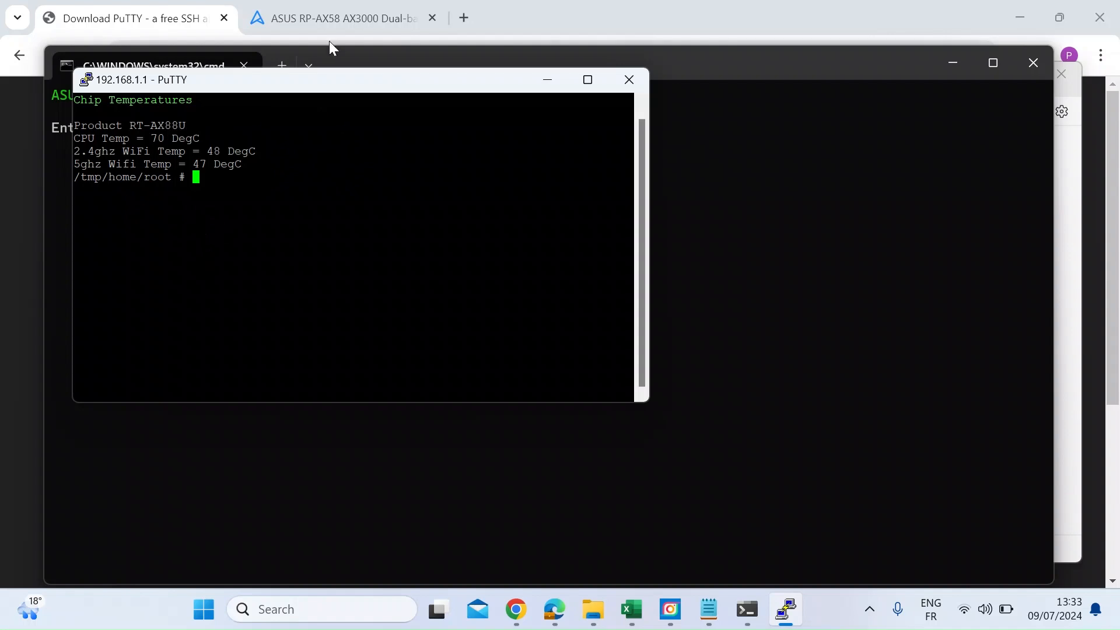
pyautogui.moveTo(593, 609)
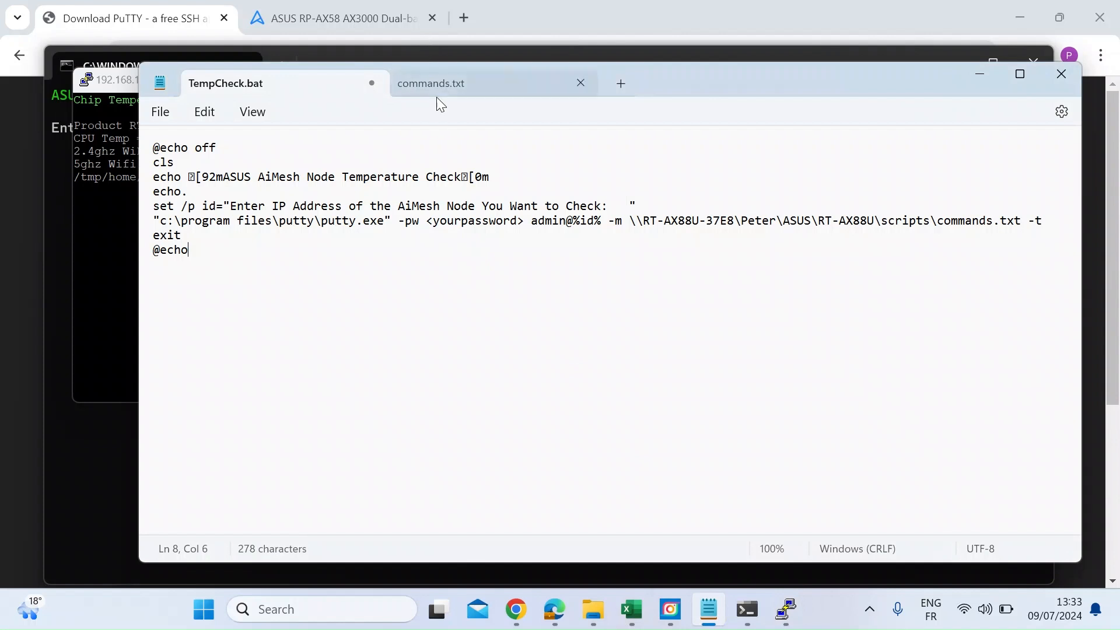
# Step: Show the commands.txt temperature script in Notepad alongside TempCheck.bat
pyautogui.click(459, 83)
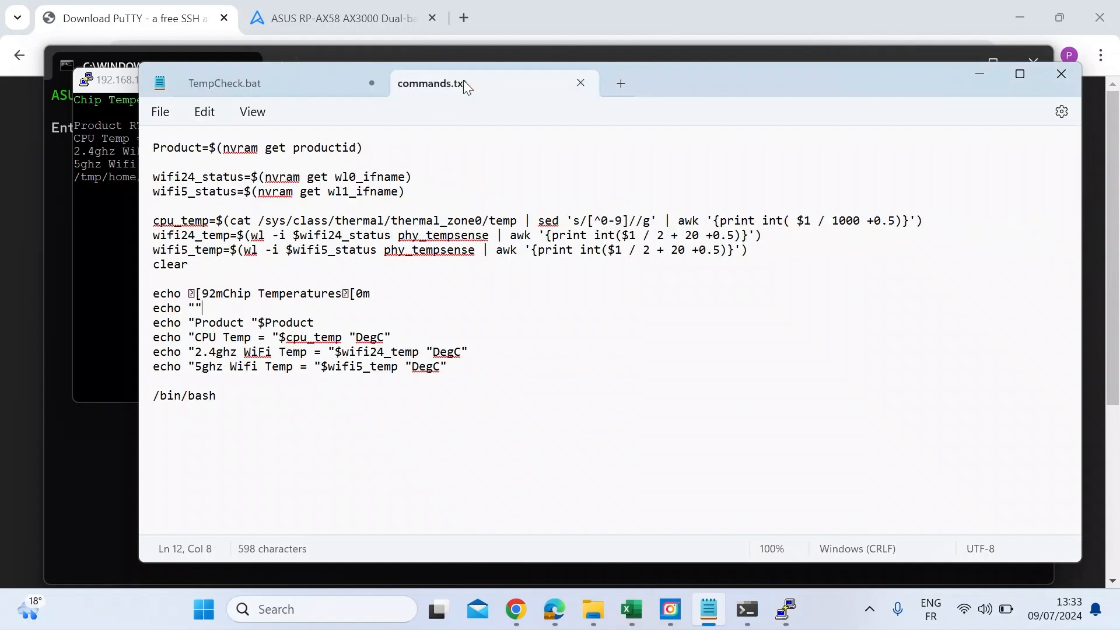
pyautogui.moveTo(484, 369)
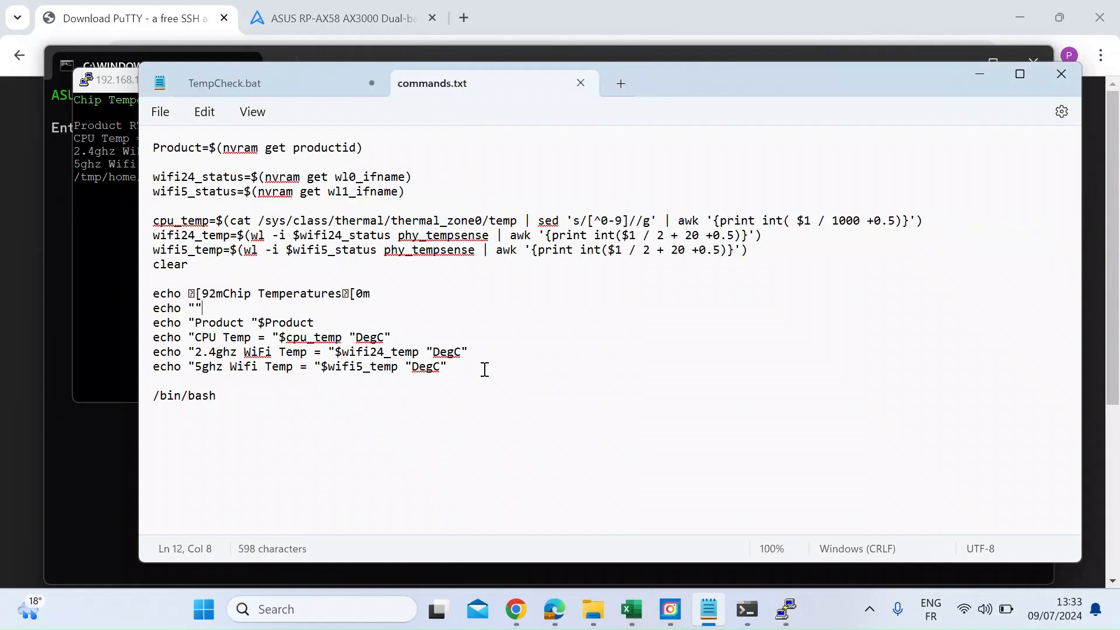